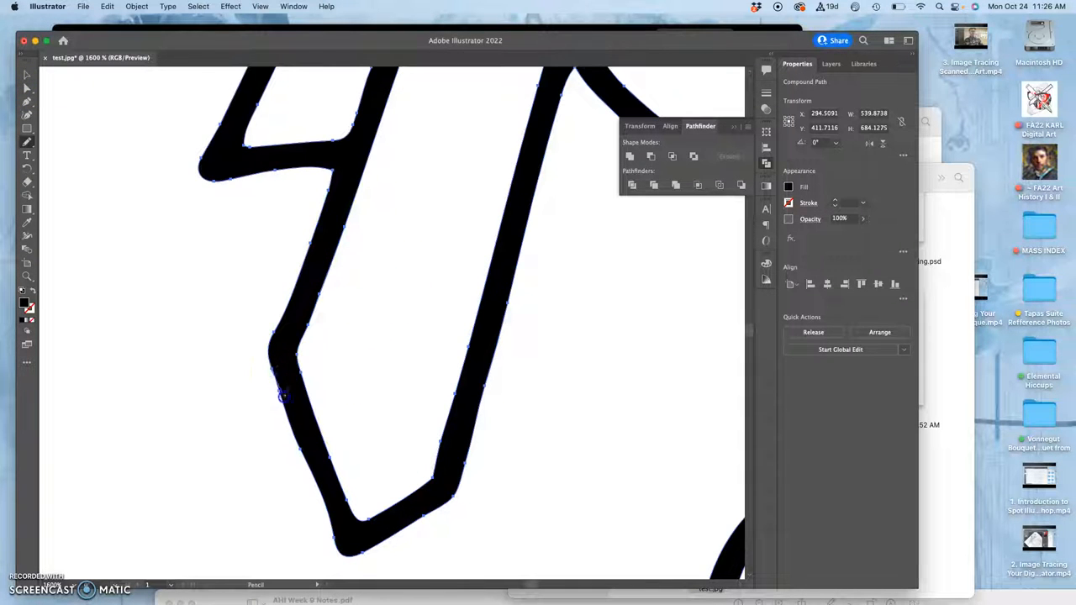
Paint over the rough corner where two traced lines meet with the Blob Brush
left_click_drag(283, 394, 340, 546)
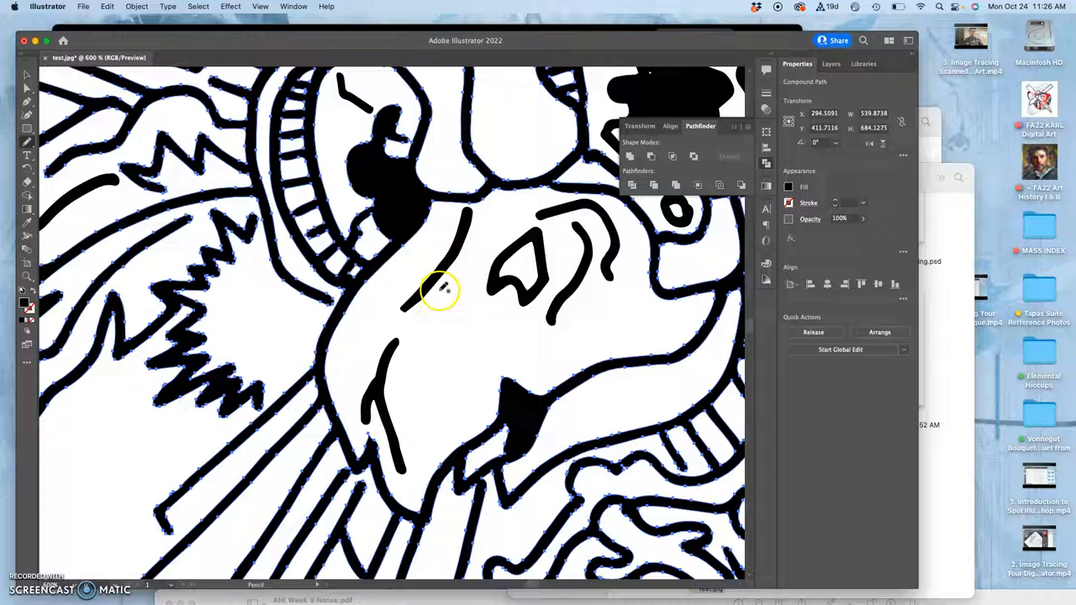
mouse_move(283, 351)
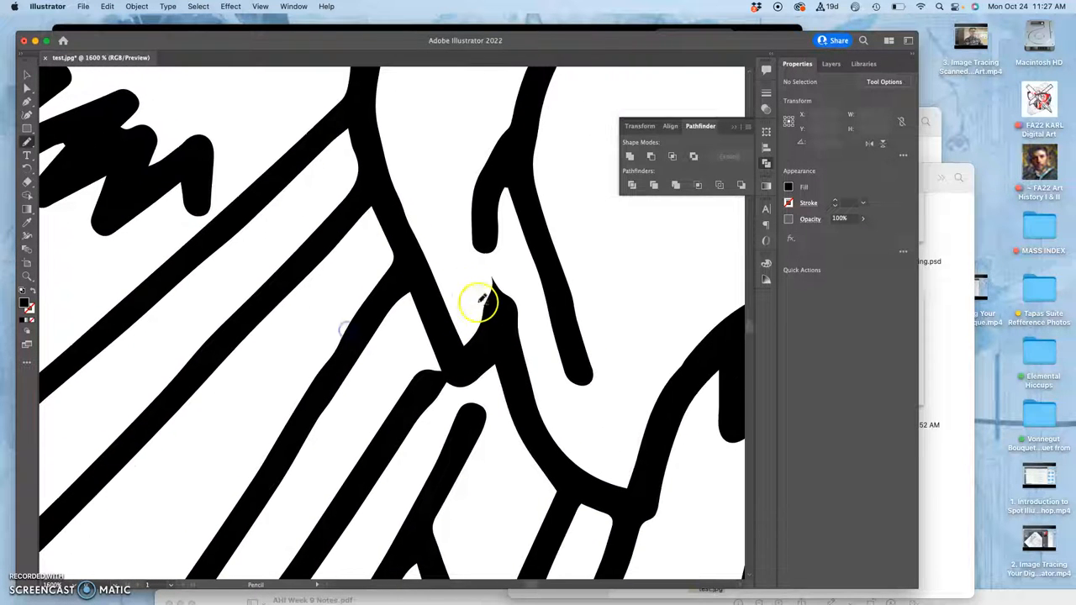
left_click(490, 303)
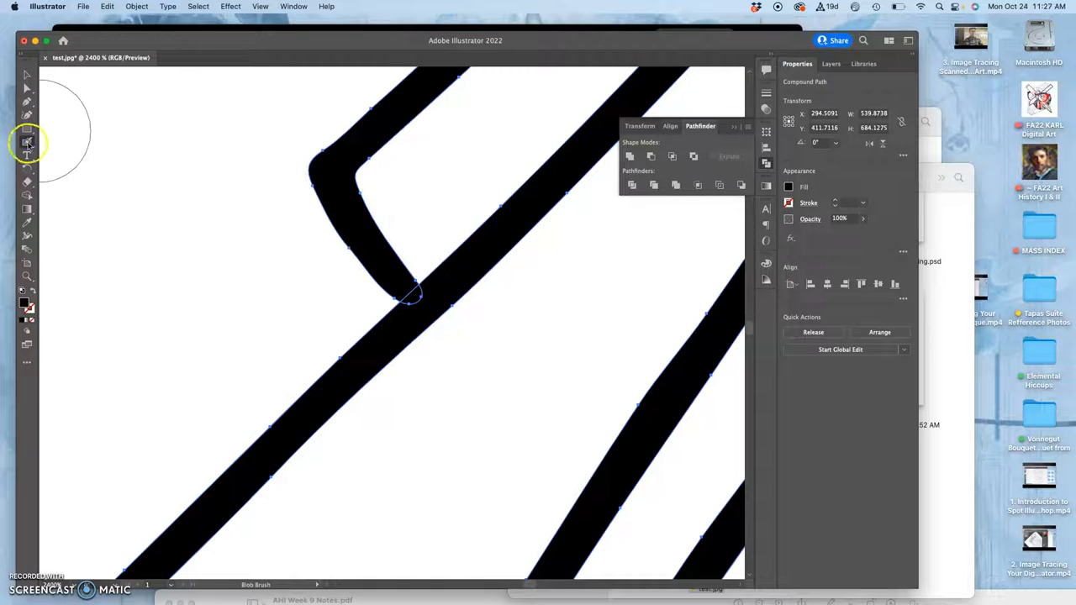
Set the Blob Brush size, fill the zigzag area black, then switch to the Smooth tool
double_click(27, 141)
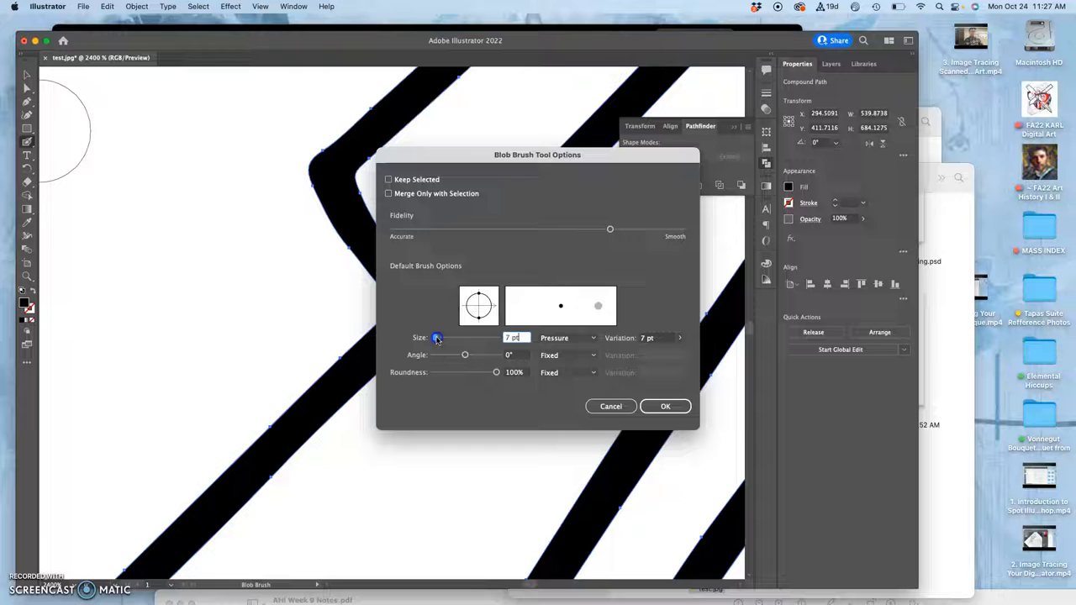
left_click(666, 405)
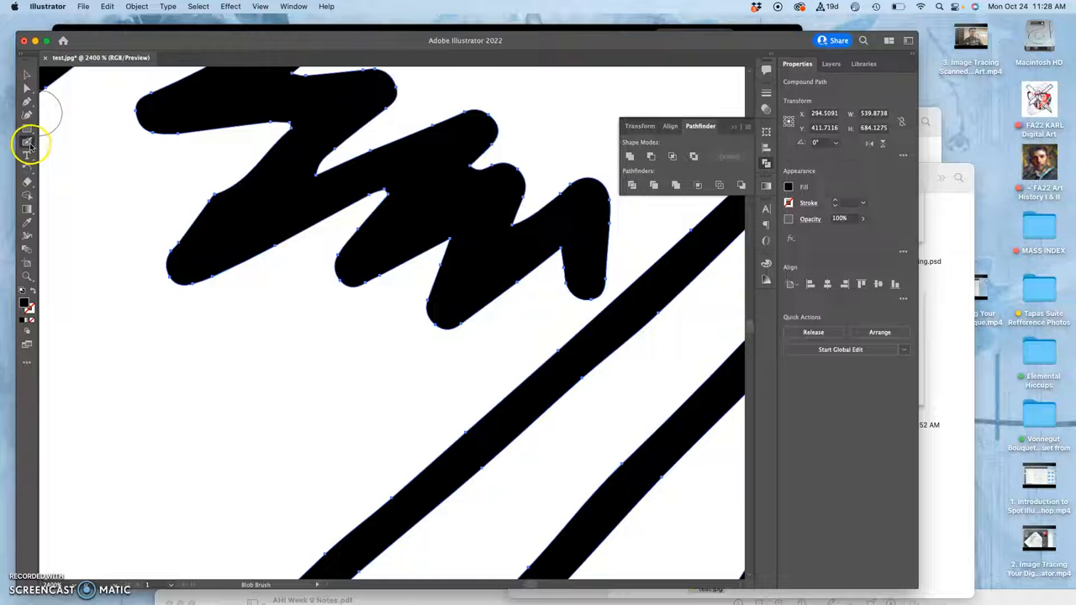
left_click(27, 141)
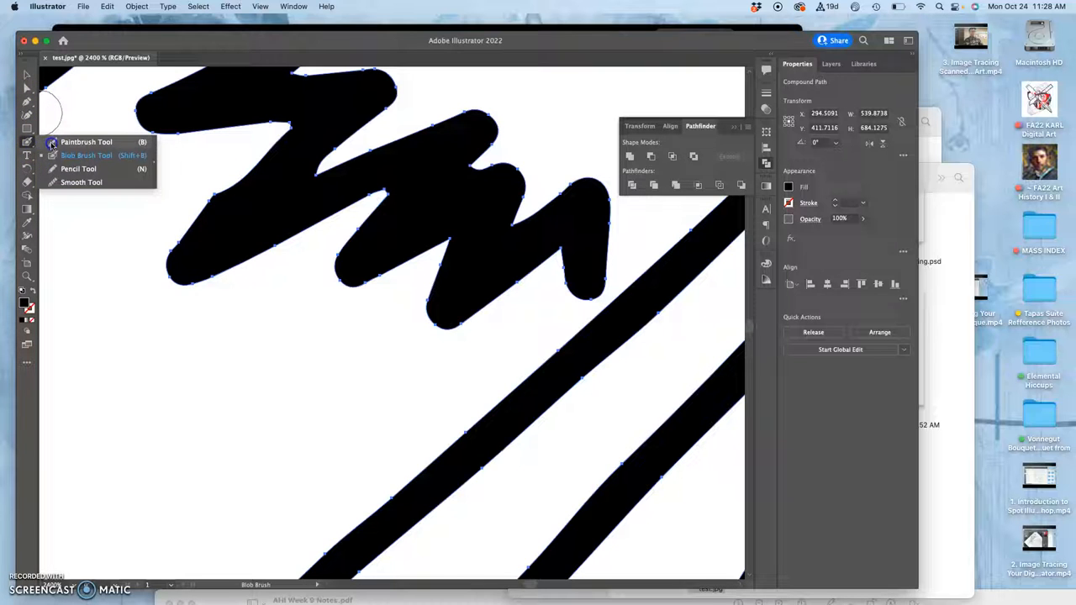
left_click(77, 168)
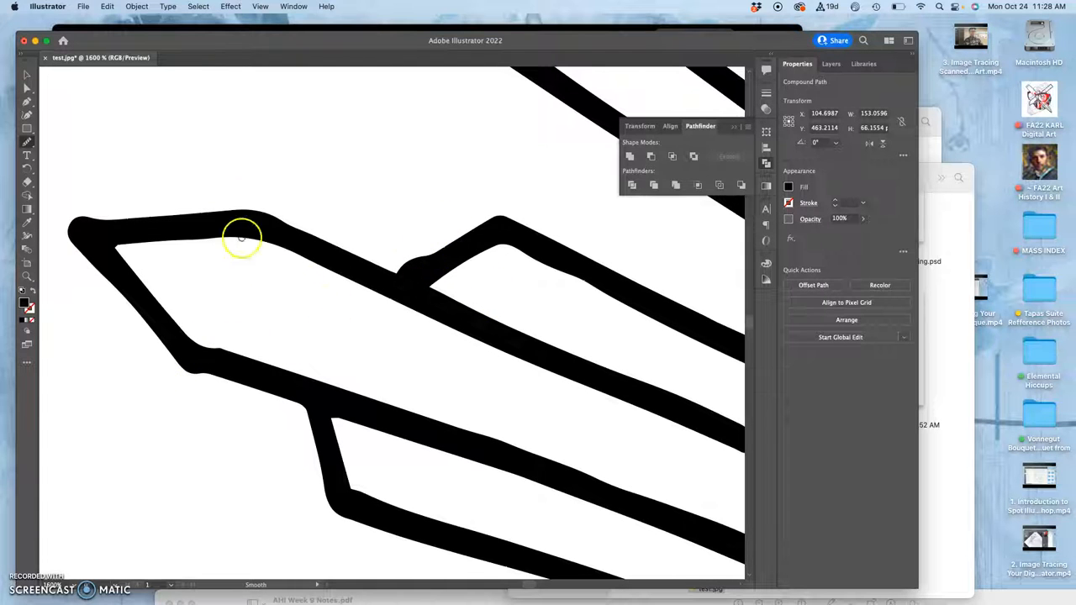
mouse_move(514, 242)
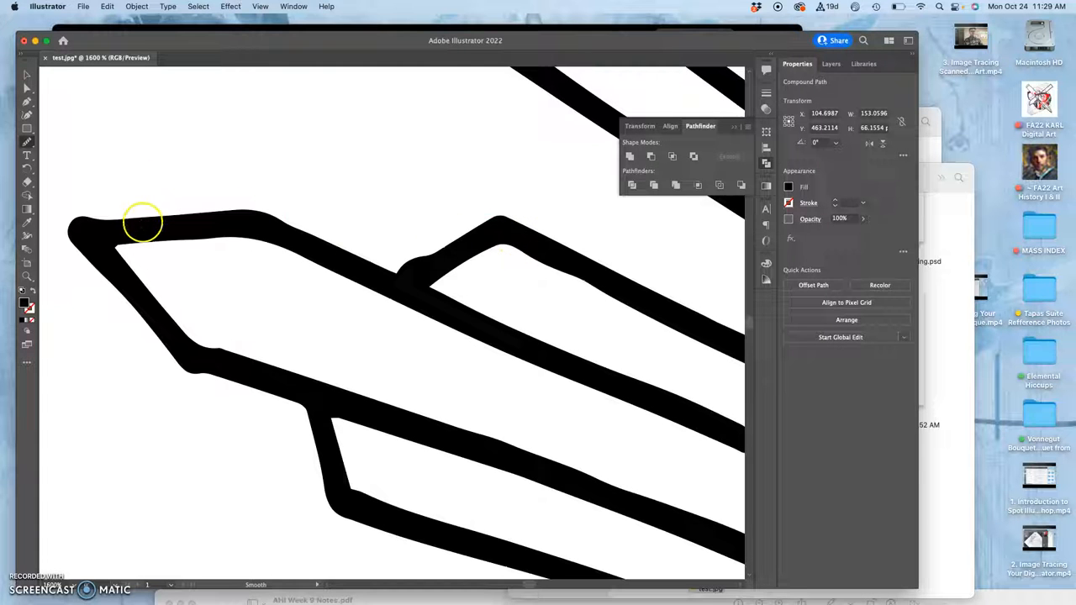
Smooth the uneven top edge of the pointed shape and zoom out to review the drawing
left_click(26, 141)
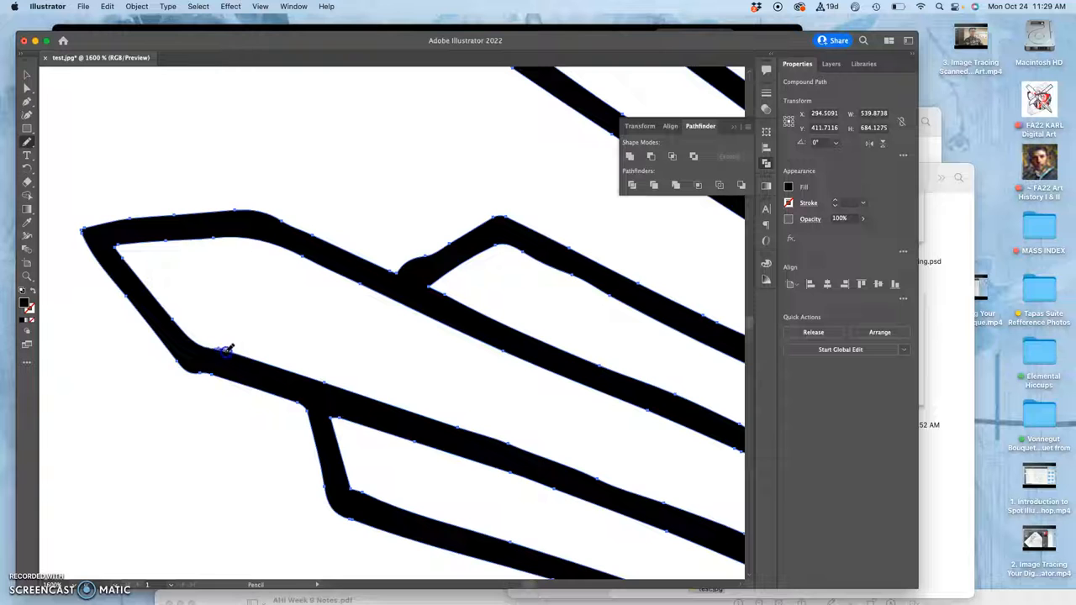
left_click(222, 353)
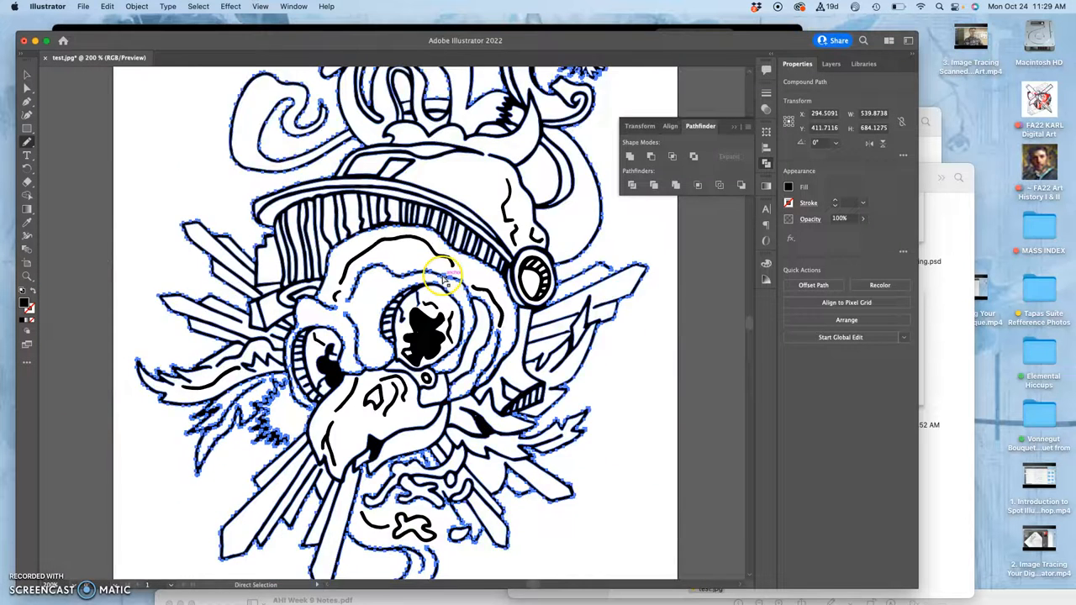
Zoom and redraw the lines near the jaw and teeth with the Pencil tool
key("Cmd+-")
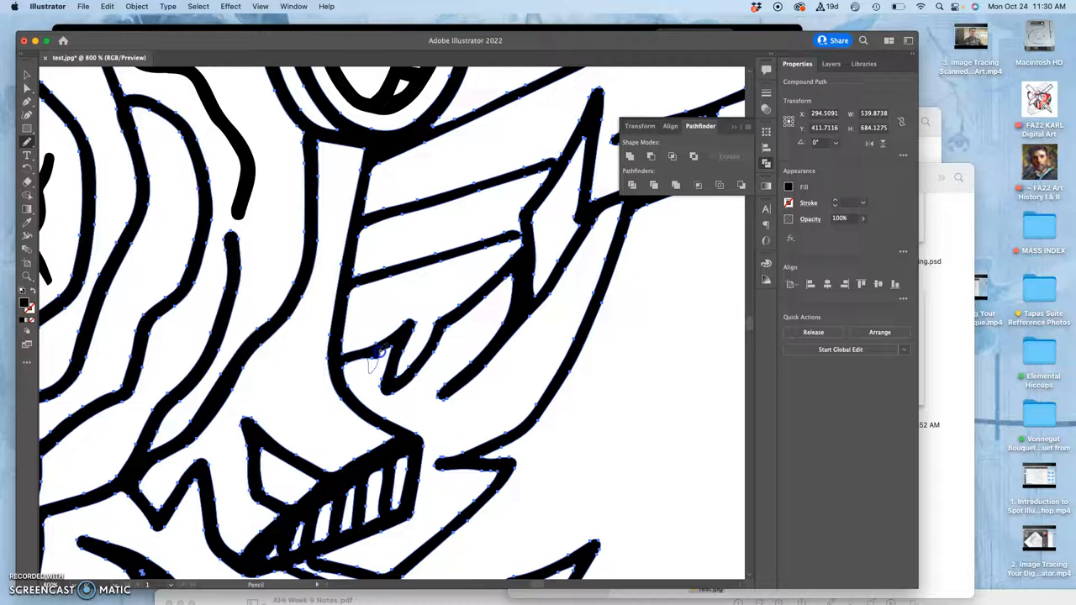
left_click(629, 405)
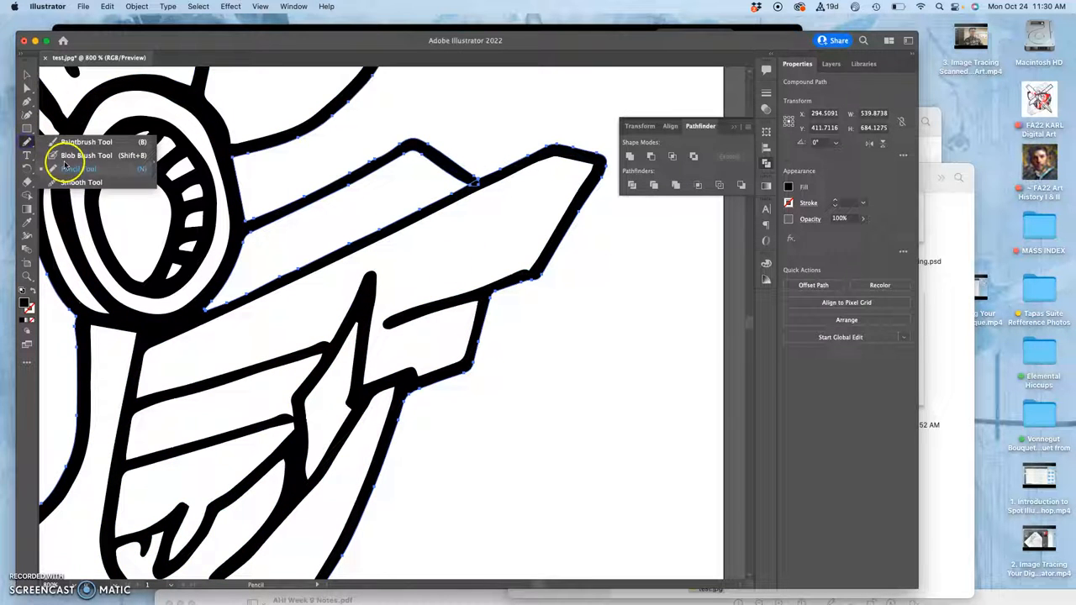
Patch the line joint with a Blob Brush stroke, then return to the Pencil tool
left_click(87, 155)
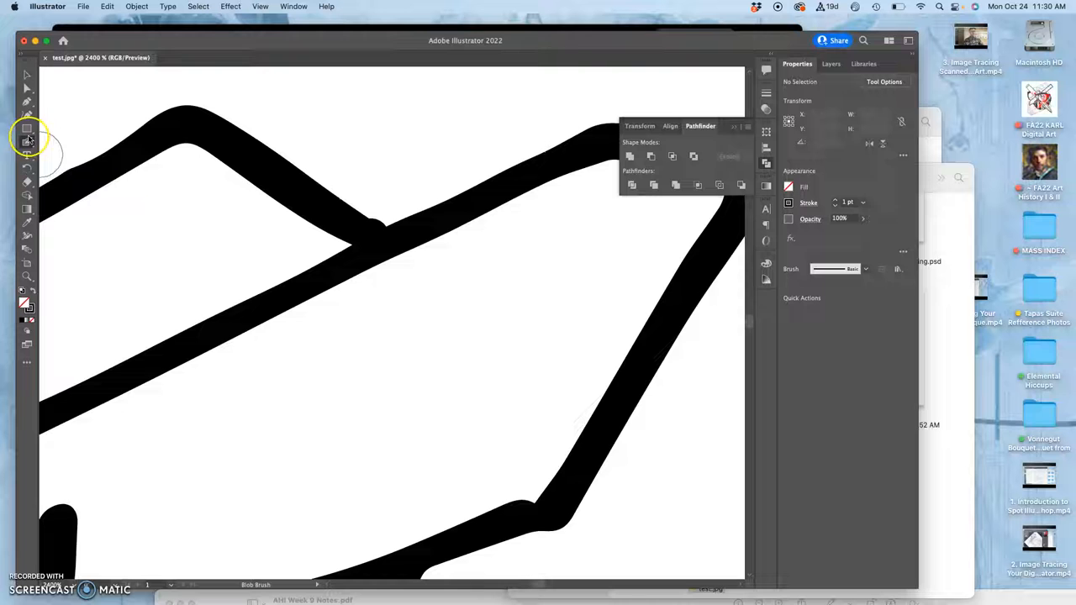
left_click(27, 141)
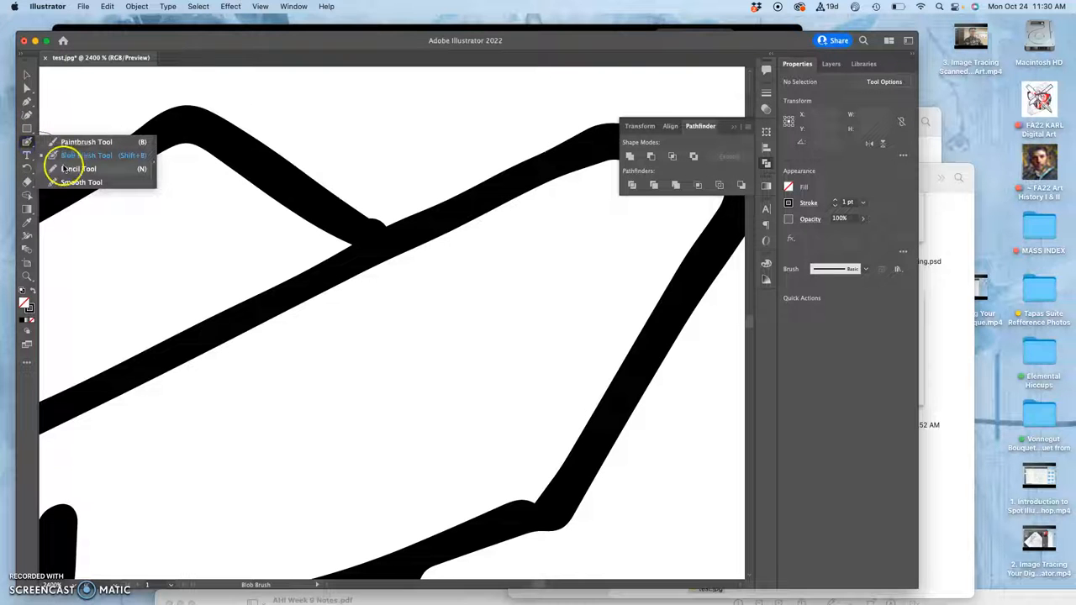
left_click(80, 168)
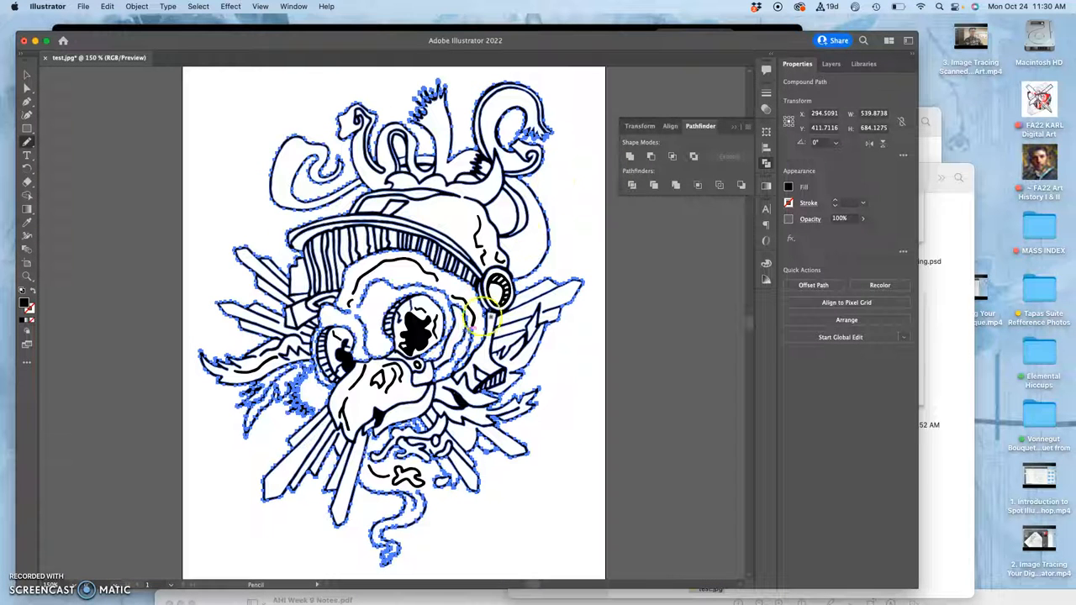
mouse_move(125, 107)
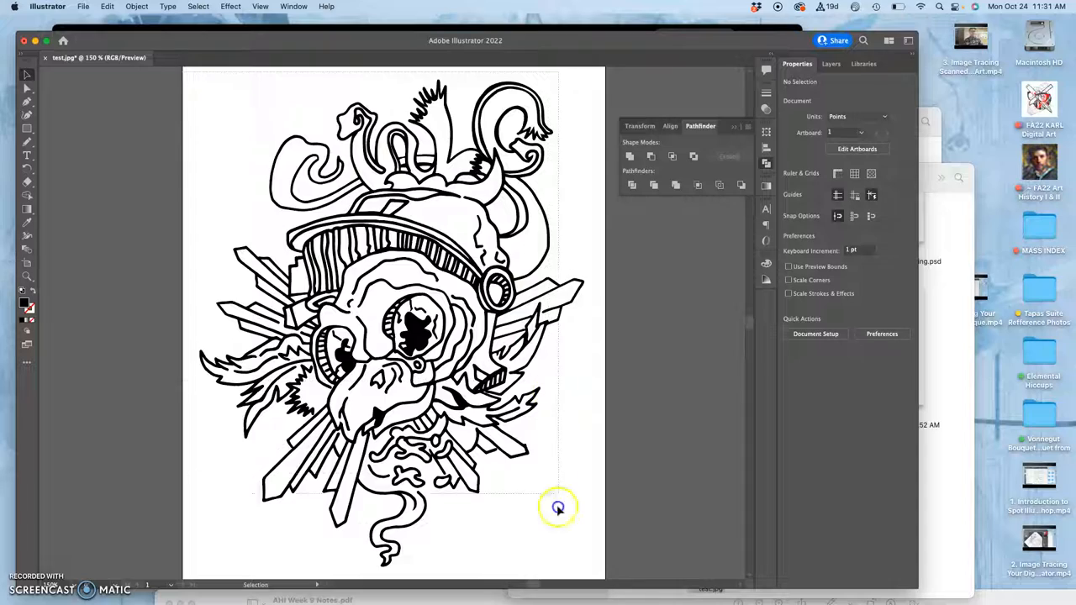
Select the whole line art group and drag it to centre on the artboard
left_click(412, 333)
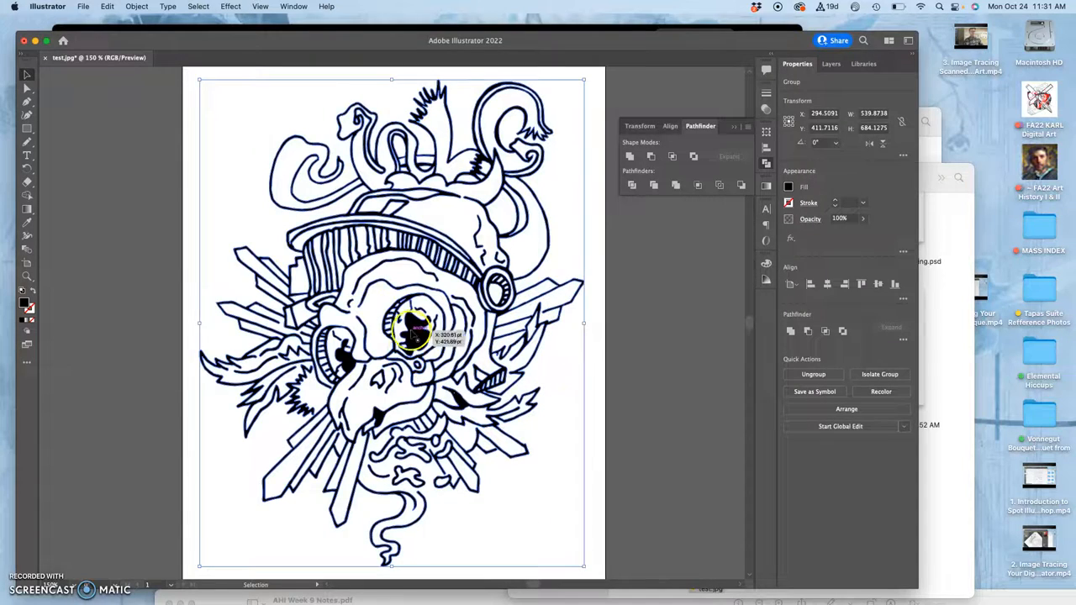
left_click_drag(412, 328, 109, 328)
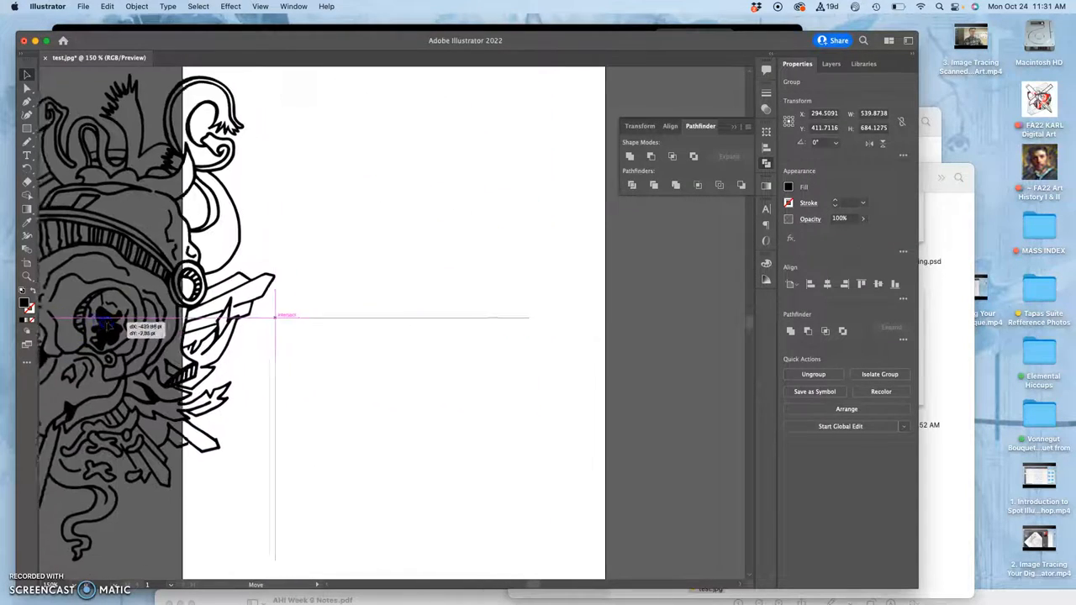
left_click_drag(109, 328, 171, 319)
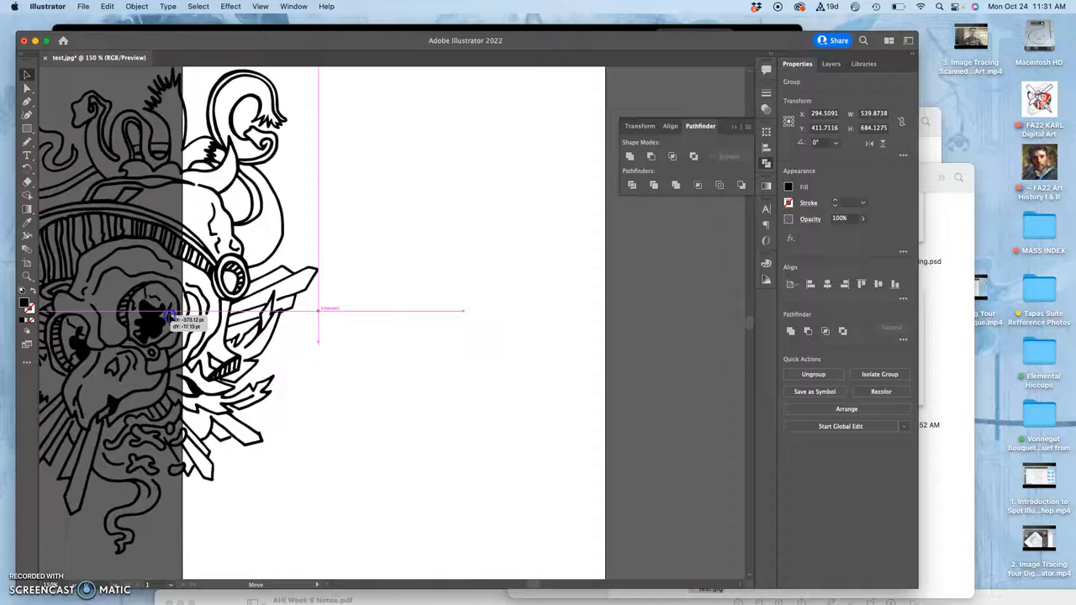
left_click_drag(177, 322, 411, 328)
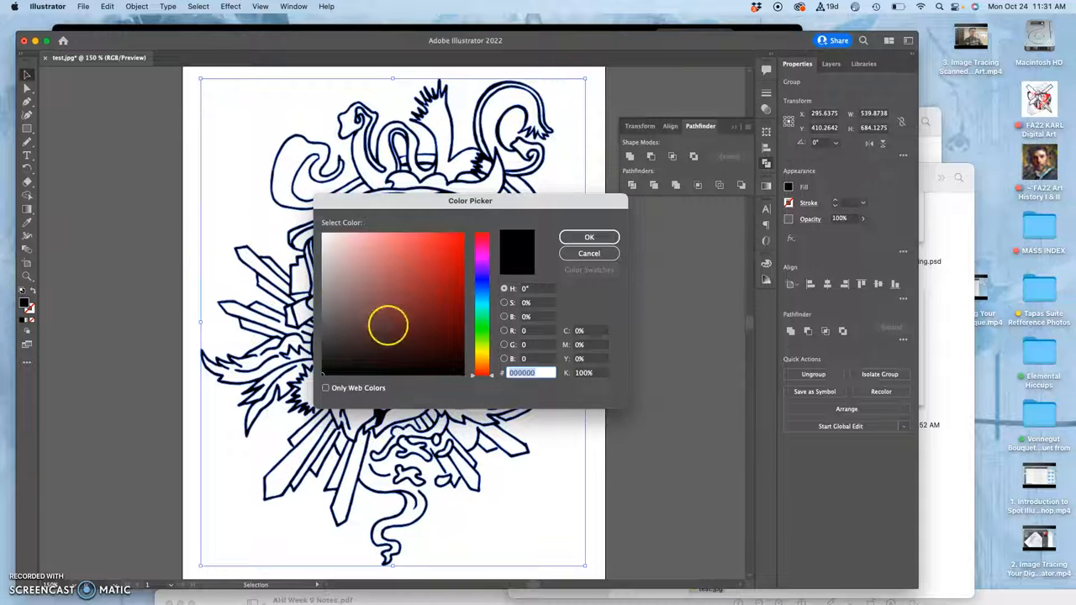
Recolour the line art to dark blue (H 240°, S 100%, low brightness) in the Color Picker
left_click(339, 357)
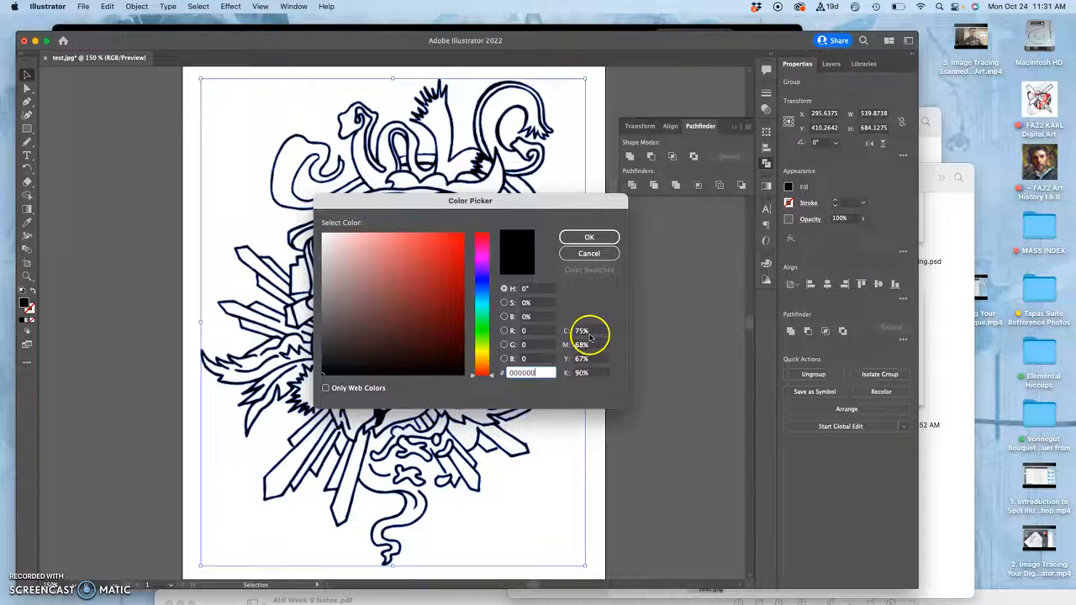
left_click(585, 329)
type("100")
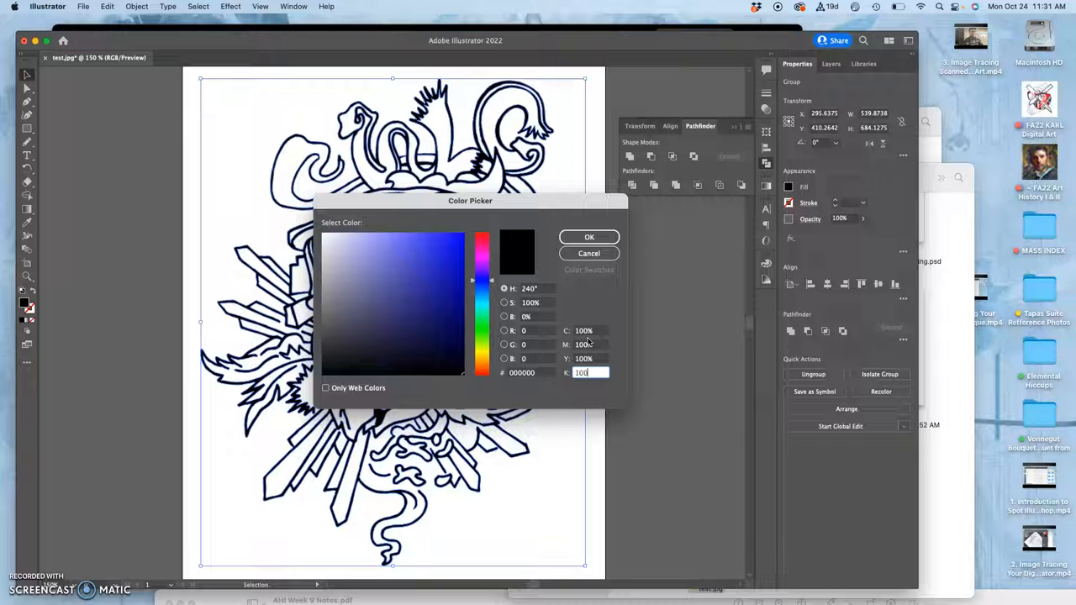
mouse_move(588, 252)
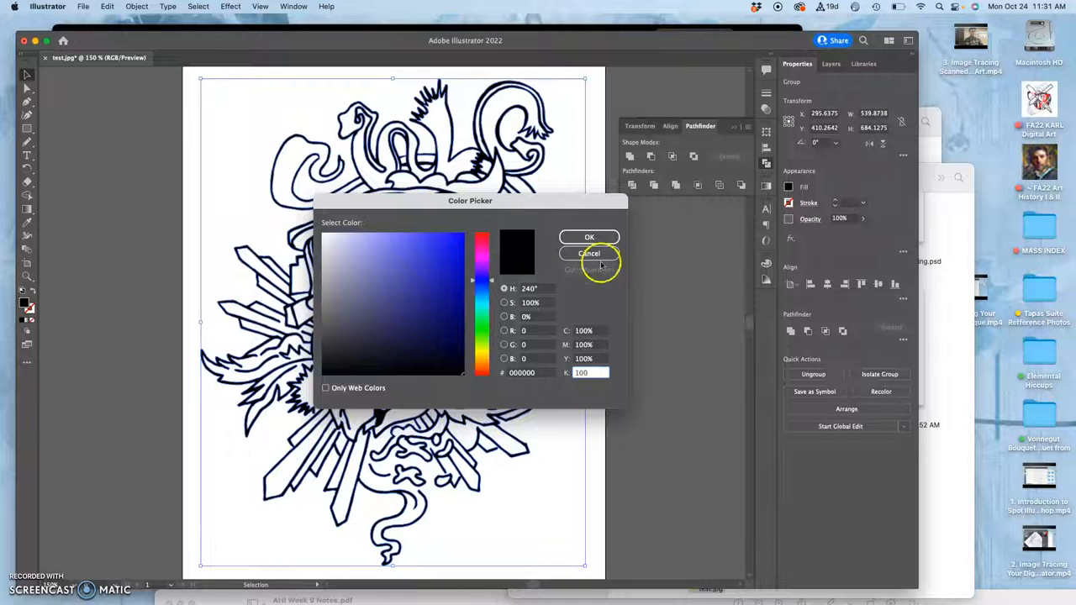
left_click(588, 252)
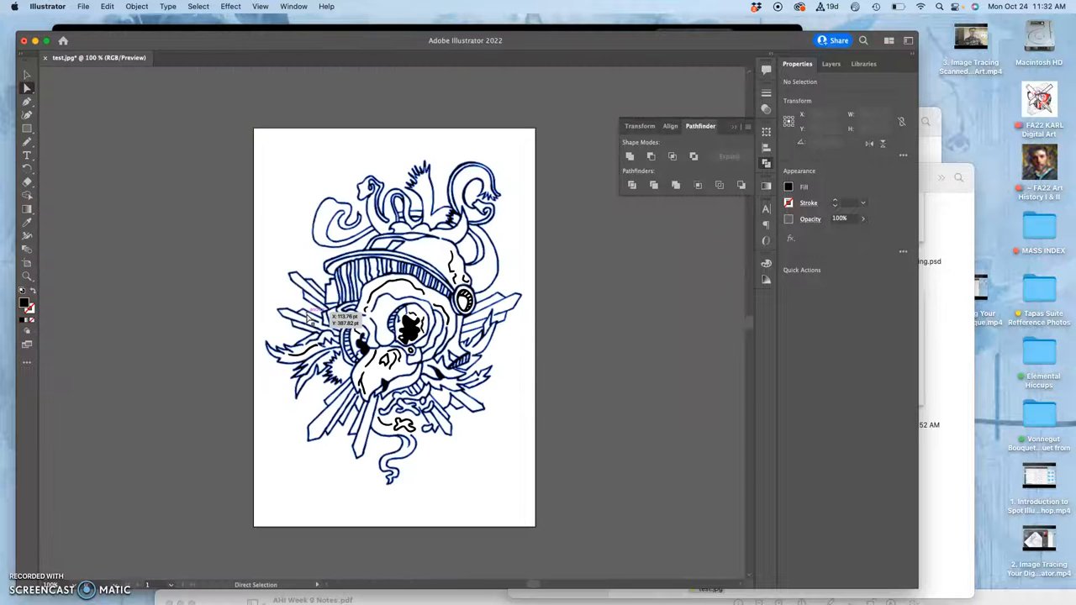
Save the line art to the computer as 'FA22 Assign 5 Vector Line Art.ai' in the Assign #5 folder
left_click(84, 7)
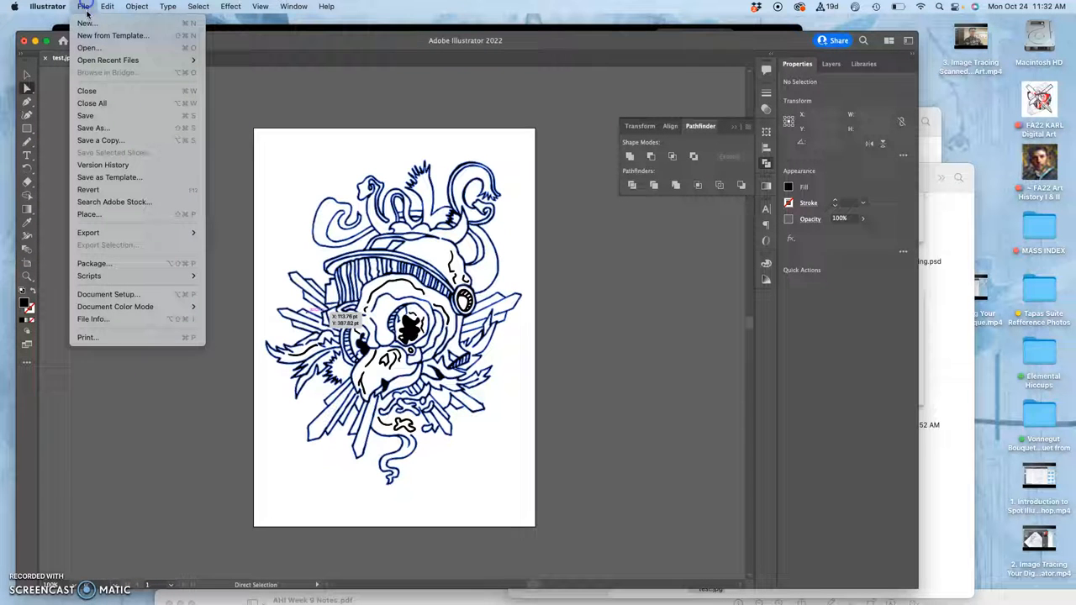
mouse_move(84, 115)
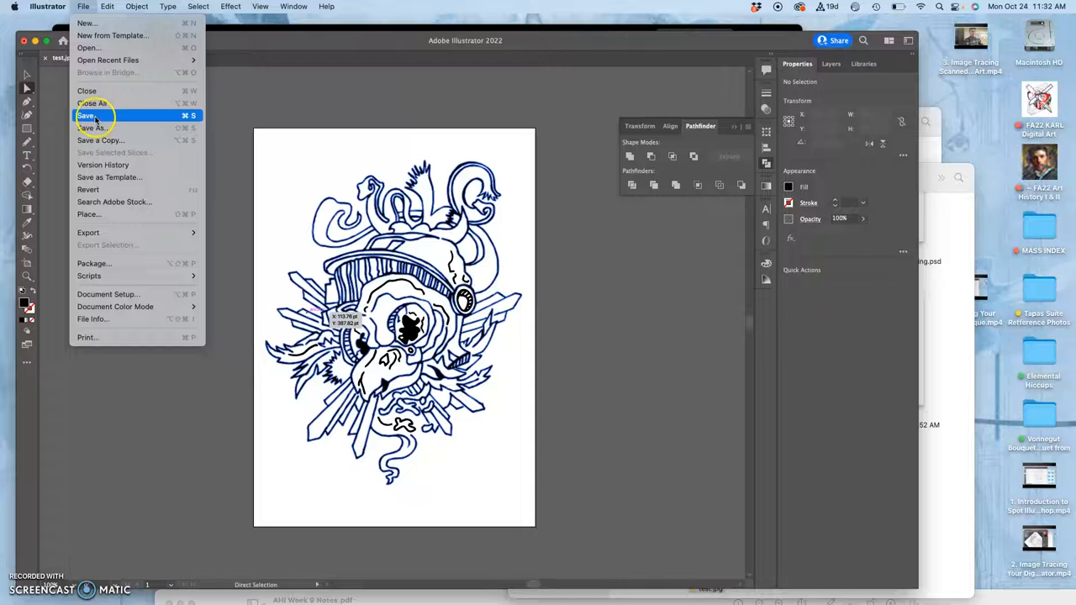
left_click(87, 114)
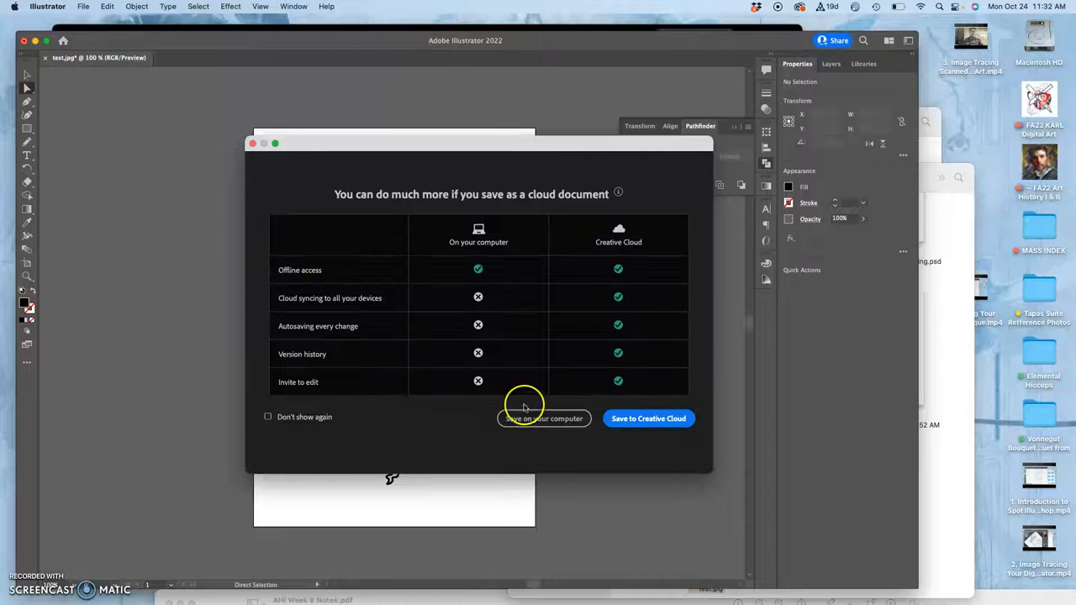
left_click(544, 419)
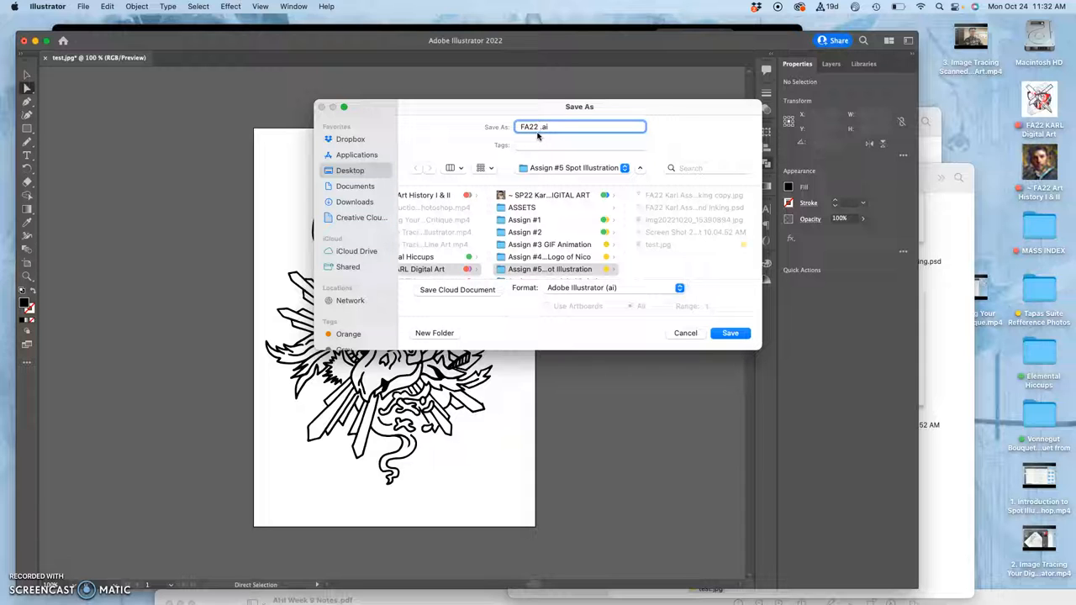
type("Assign 5 Vector Line Art")
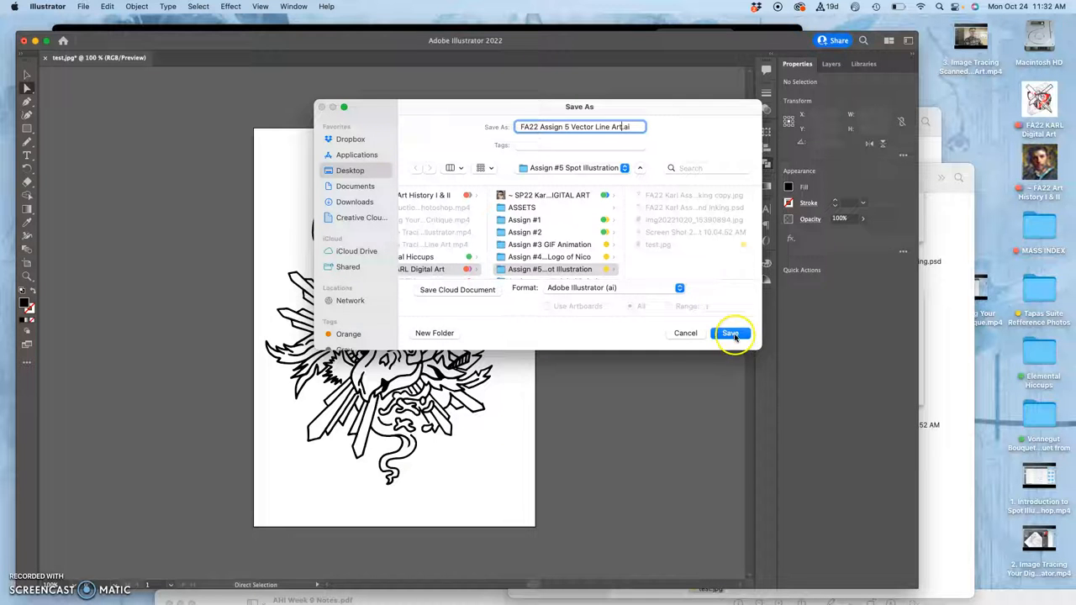
left_click(729, 332)
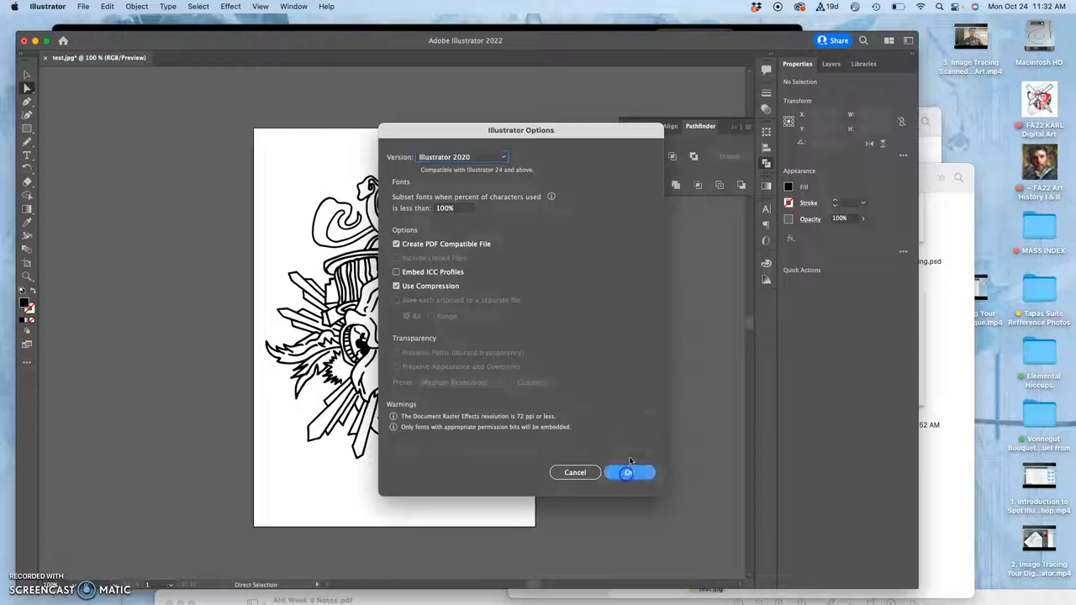
left_click(629, 471)
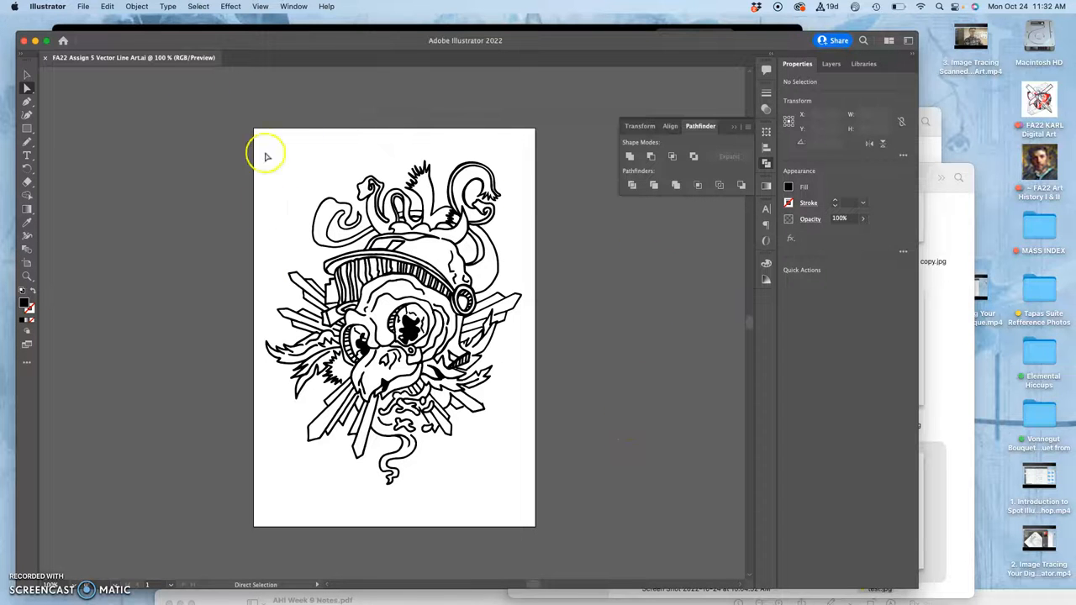
Save the line art again as a Creative Cloud document under the same name
left_click(84, 7)
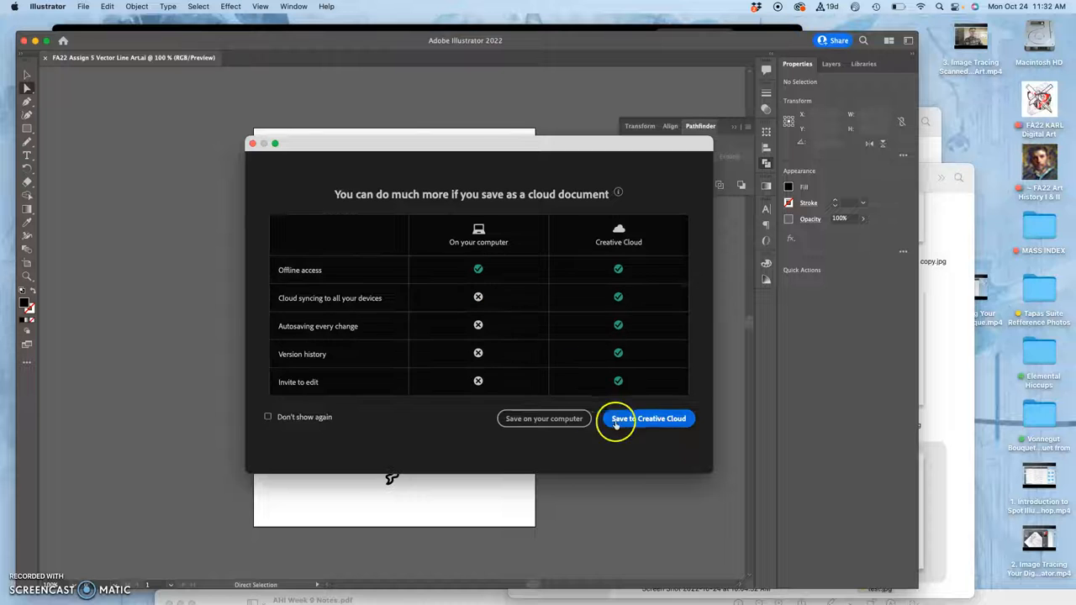
left_click(645, 418)
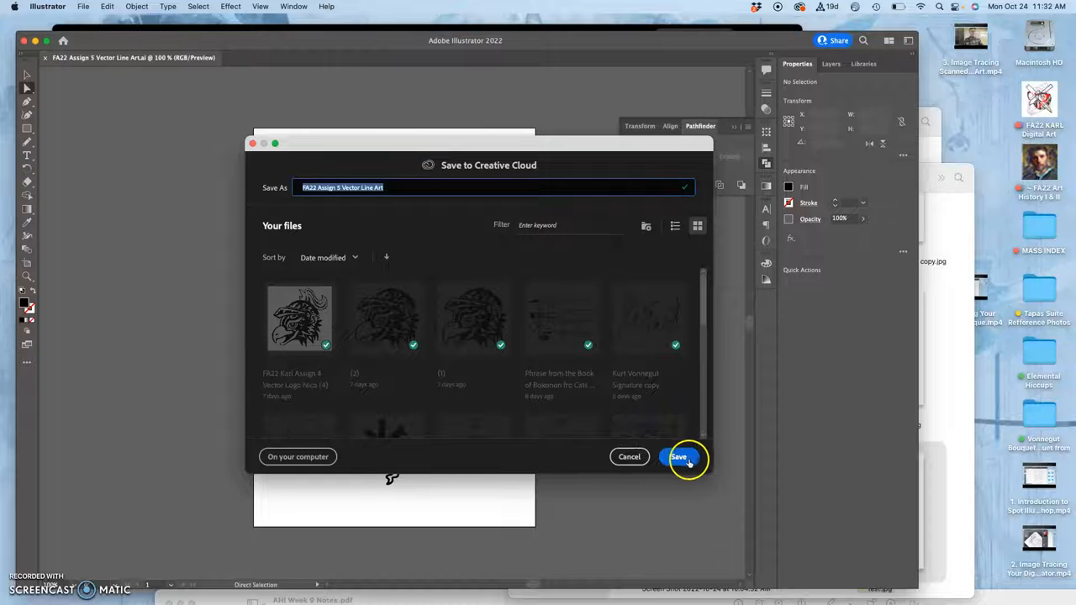
left_click(679, 457)
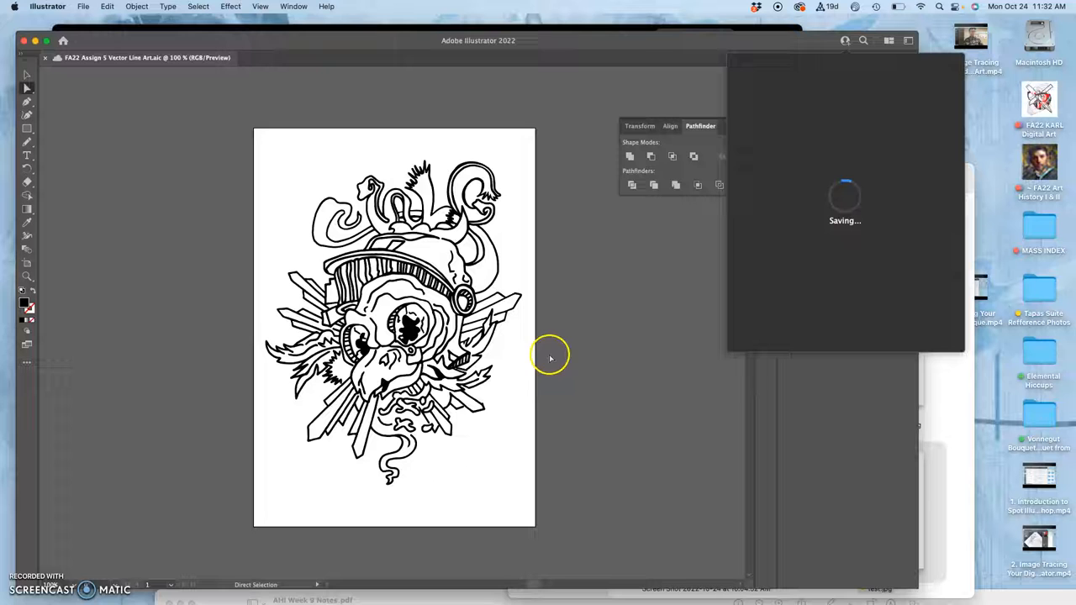
mouse_move(551, 361)
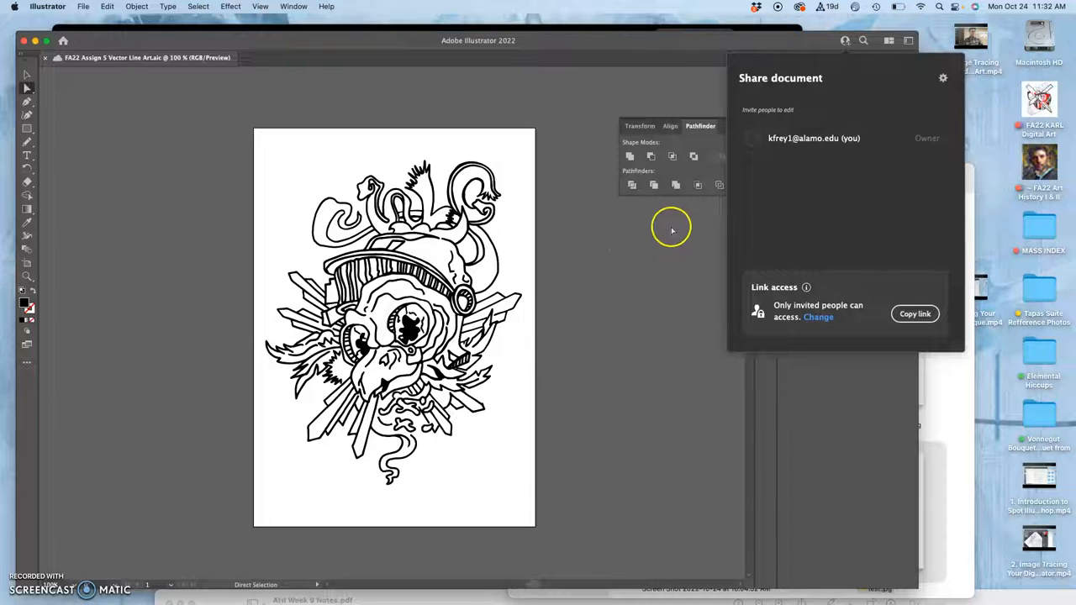
mouse_move(697, 88)
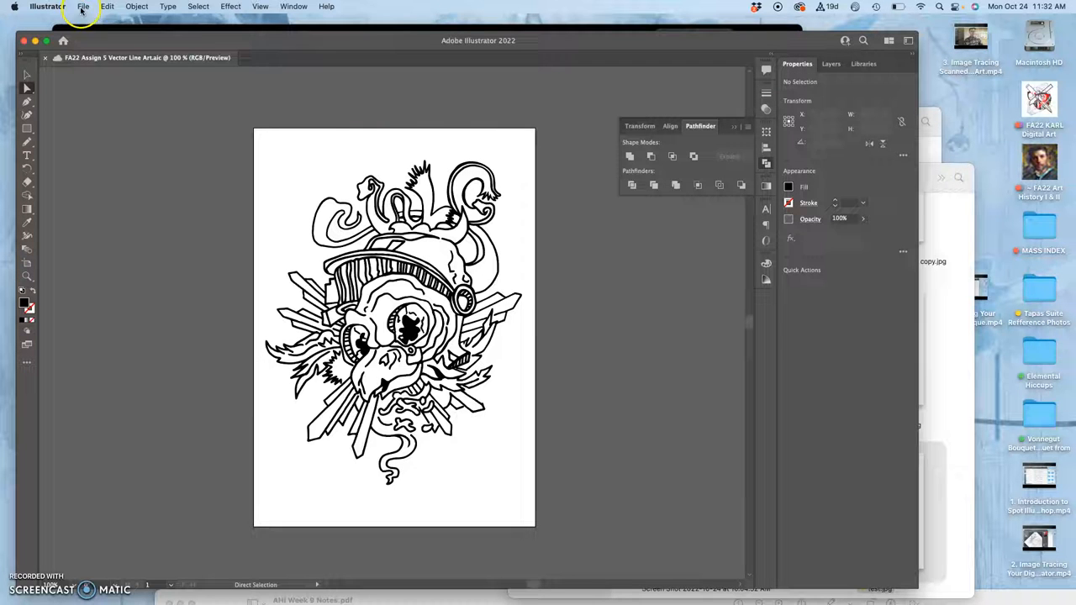
Save an Illustrator EPS copy of the line art into the assignment folder, accepting EPS options
left_click(84, 7)
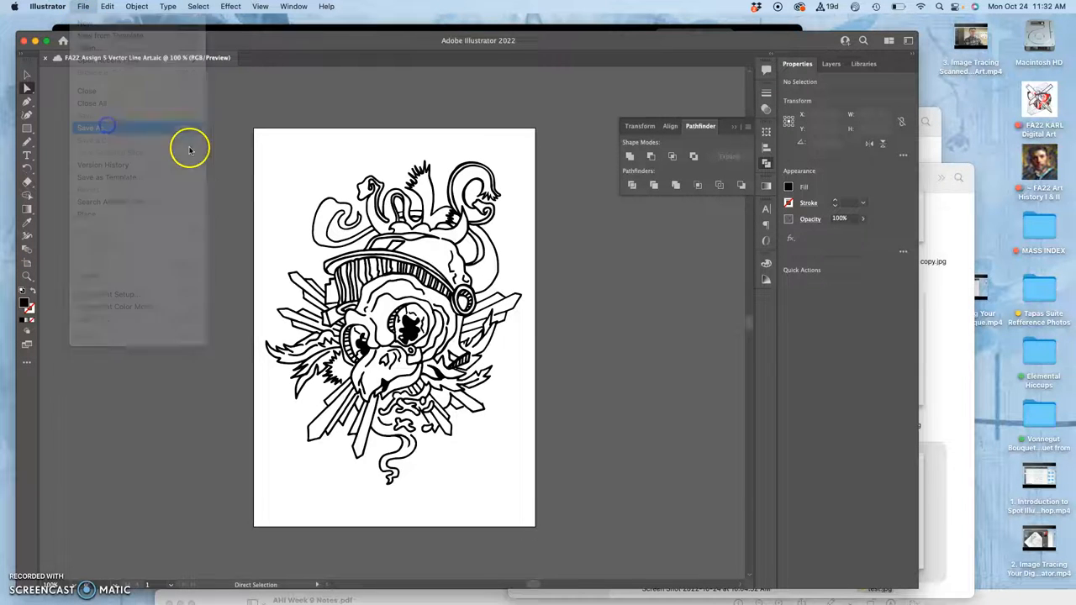
left_click(87, 128)
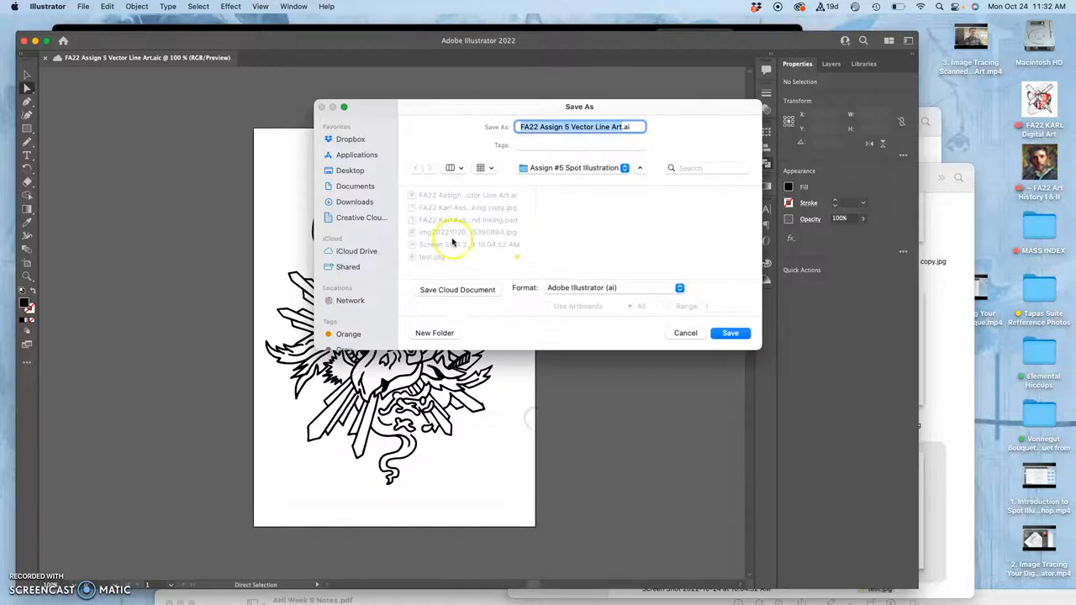
mouse_move(619, 185)
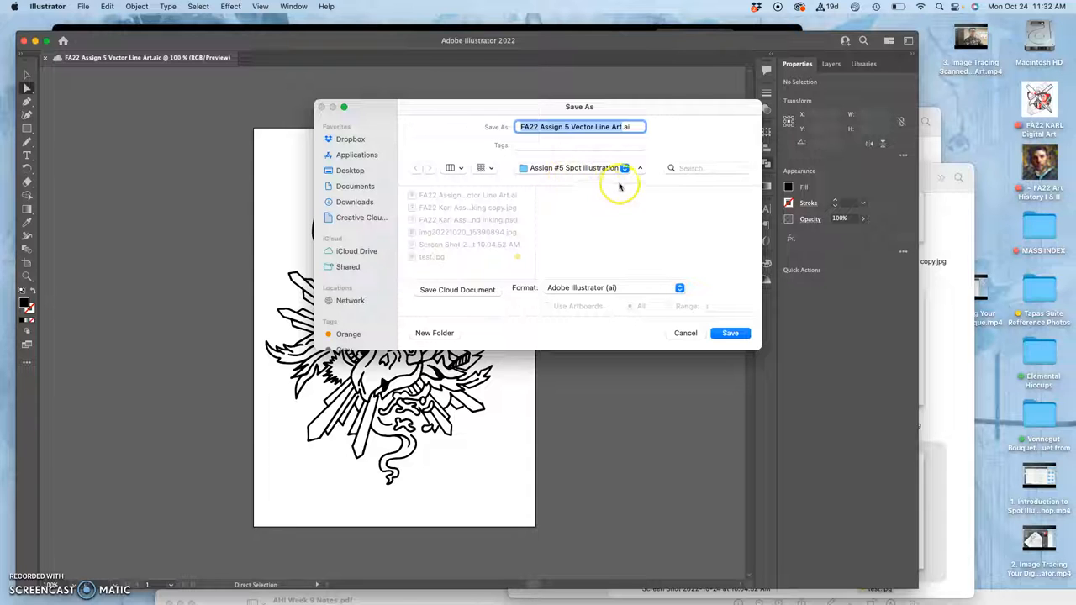
left_click(614, 288)
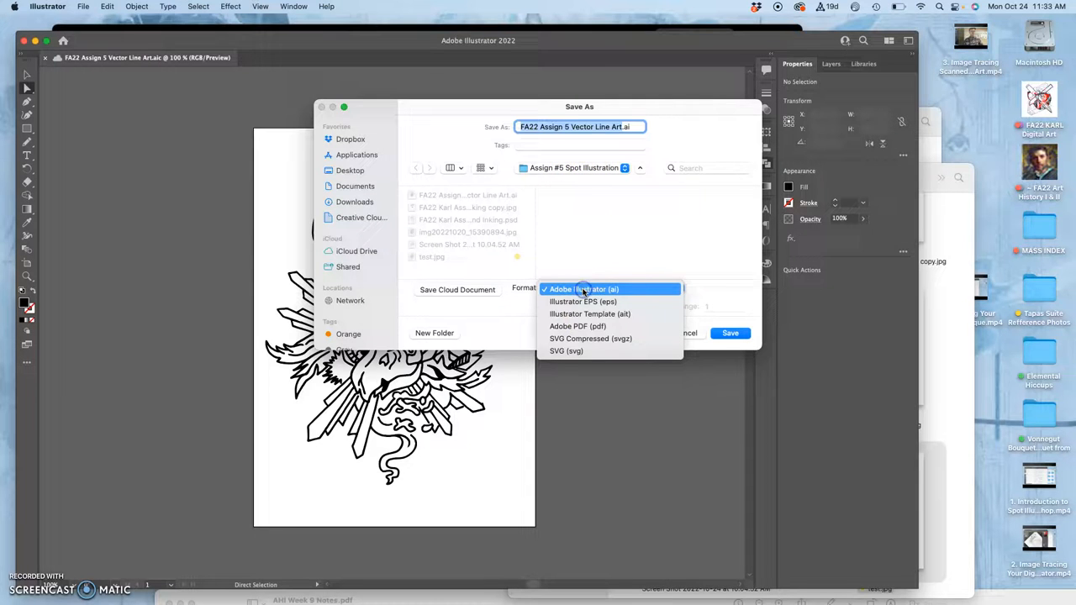
left_click(581, 301)
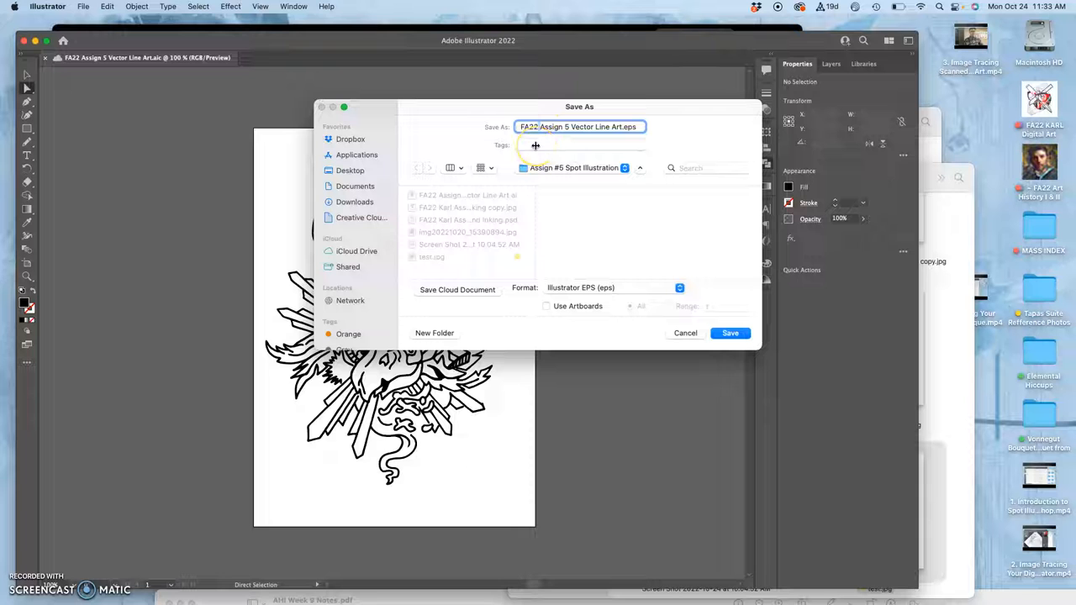
type("Karl")
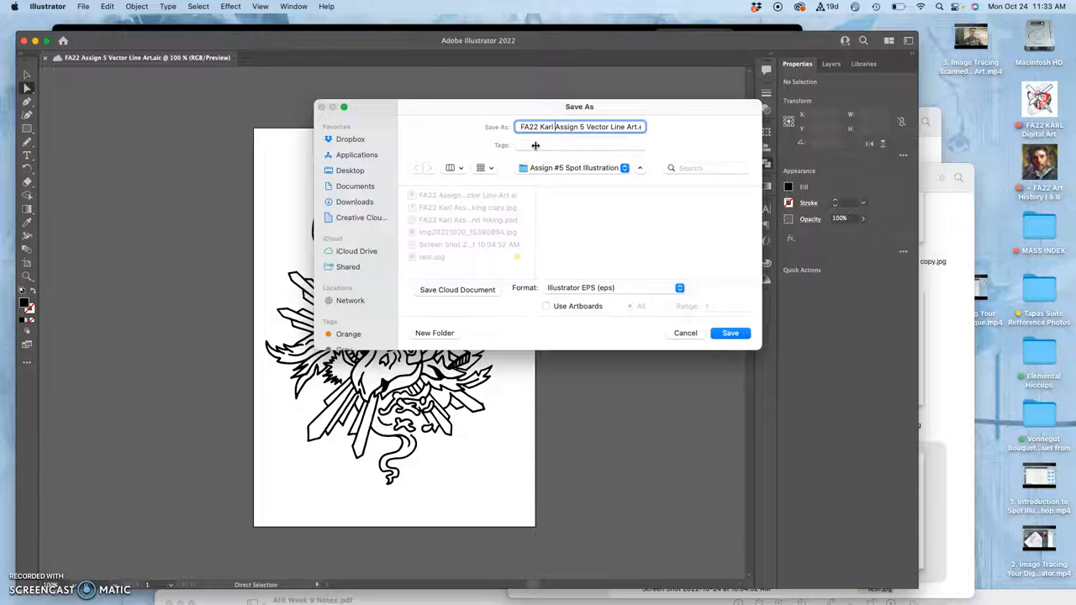
left_click(729, 332)
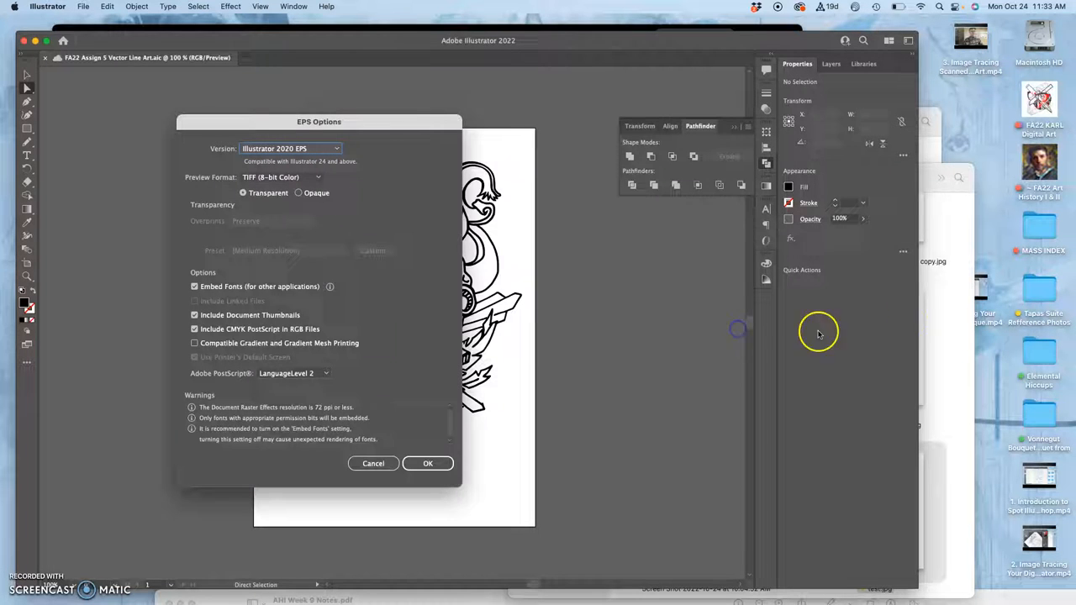
left_click(427, 464)
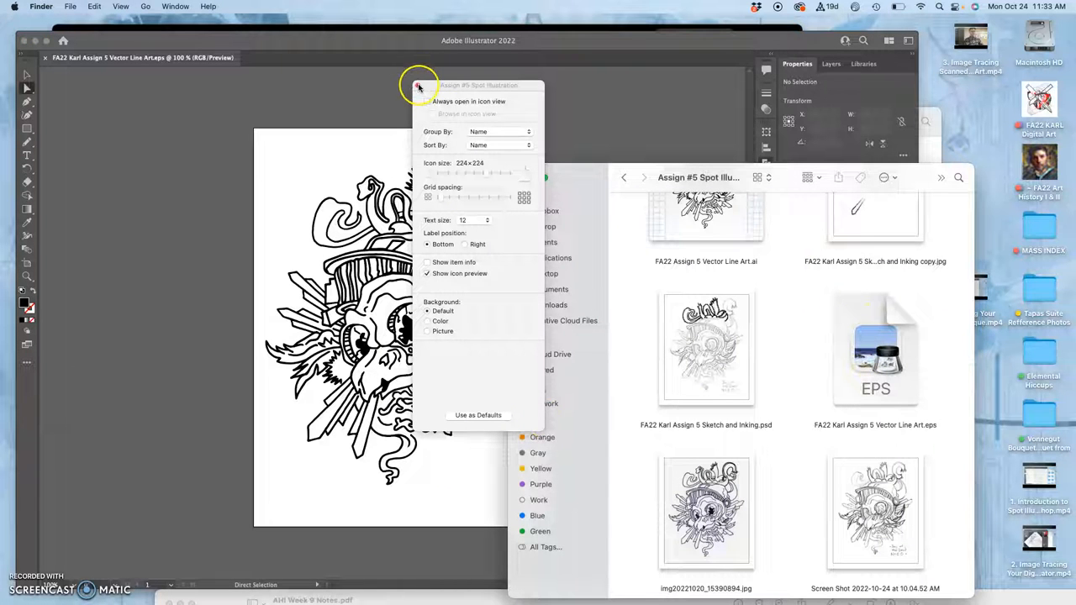
Select the saved EPS line art file in the Assign #5 folder and bring up its actions
left_click(419, 87)
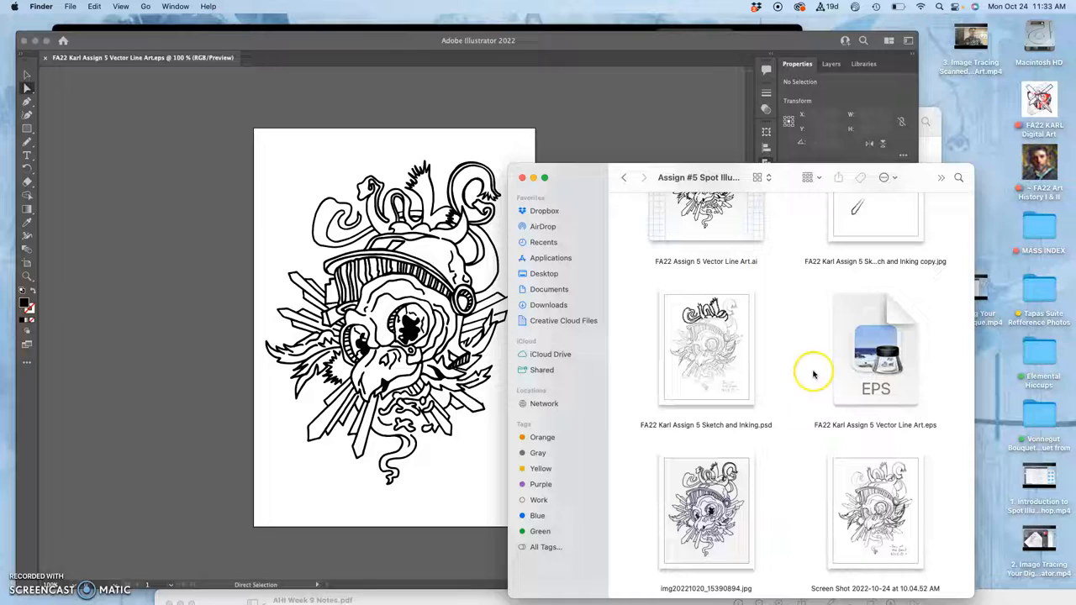
double_click(874, 348)
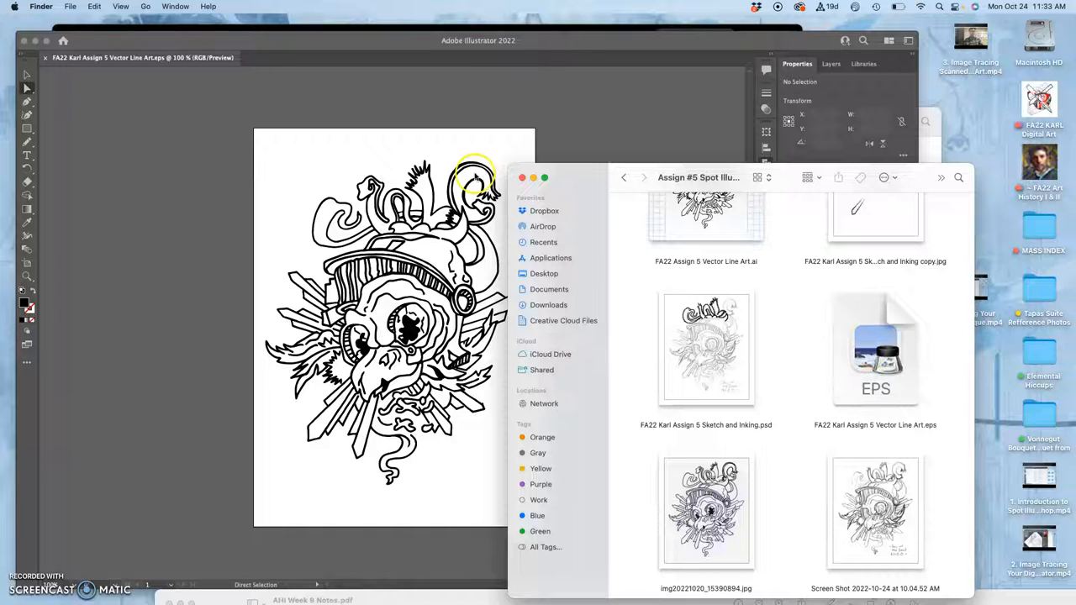
left_click(874, 348)
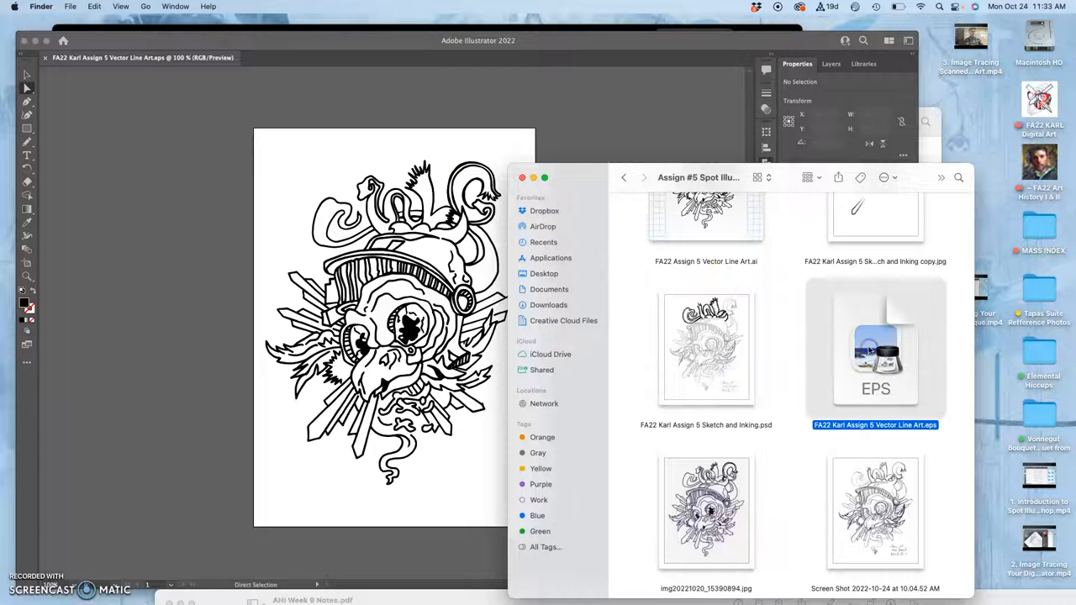
right_click(874, 345)
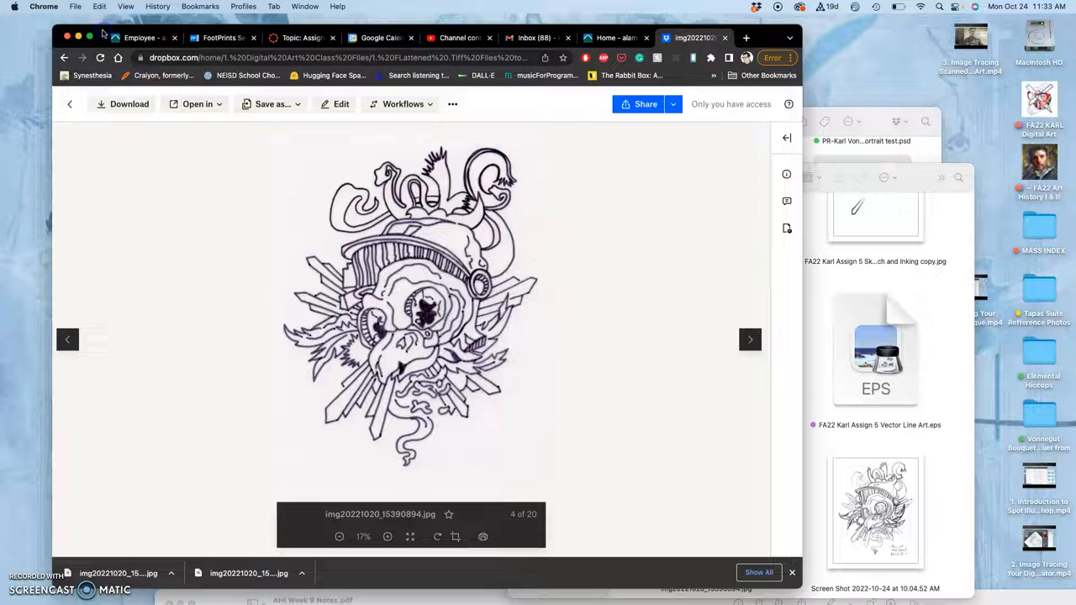
Switch to the Canvas assignment discussion page and scroll to the pencil sketch
left_click(301, 37)
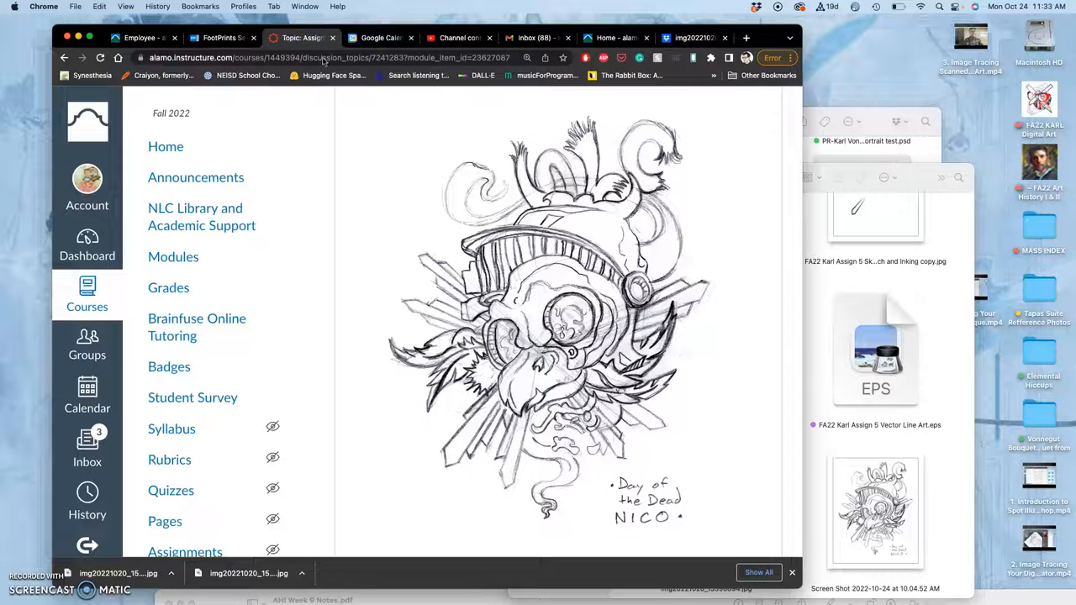
scroll("down", 3)
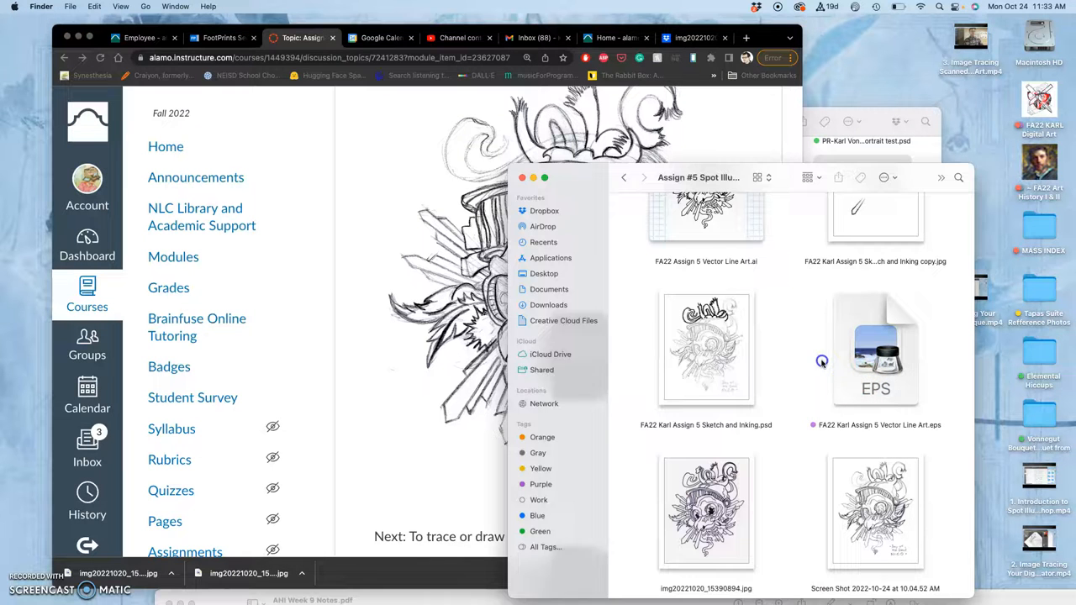
mouse_move(820, 360)
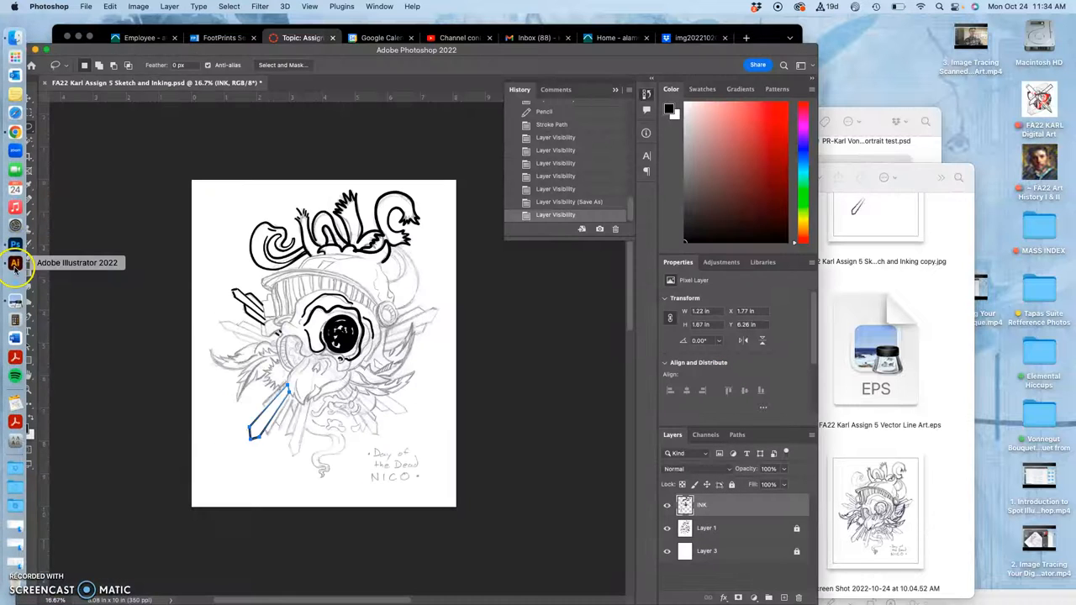
Close the Sketch and Inking PSD, discarding unsaved changes
right_click(15, 263)
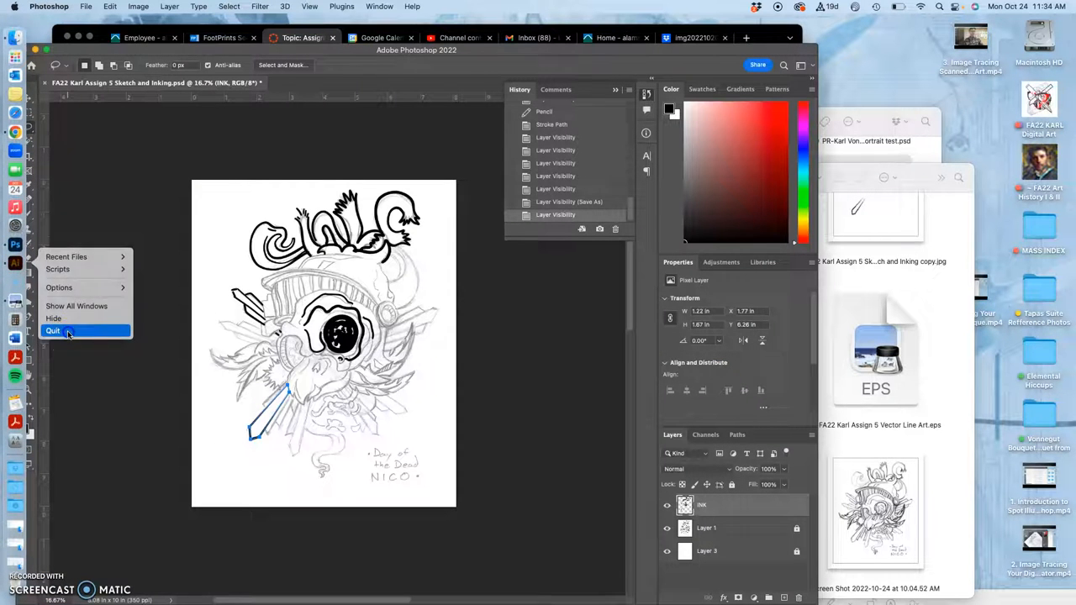
mouse_move(15, 299)
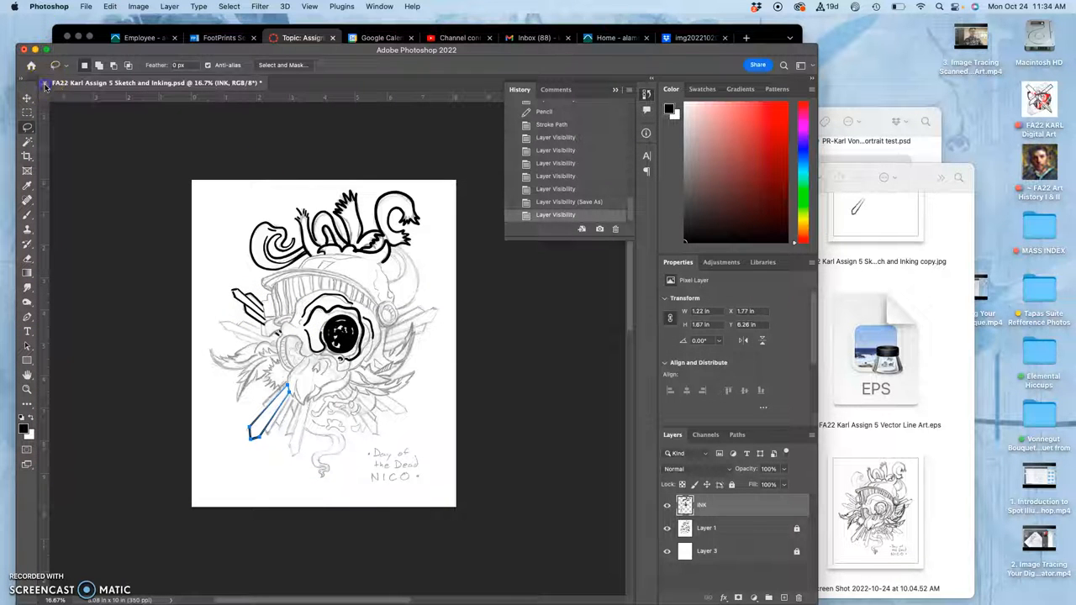
left_click(45, 83)
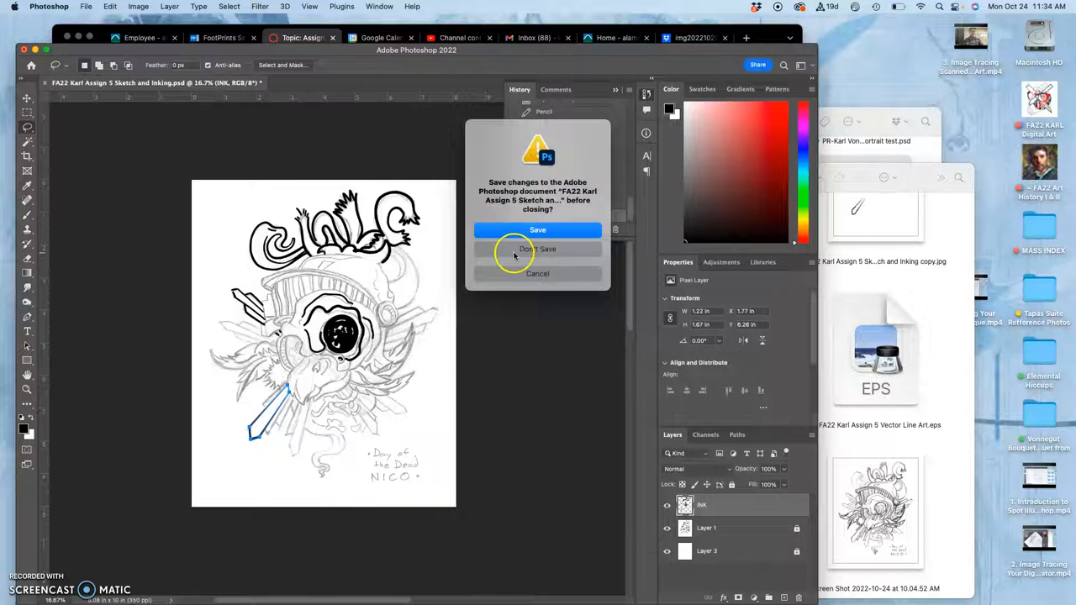
left_click(538, 249)
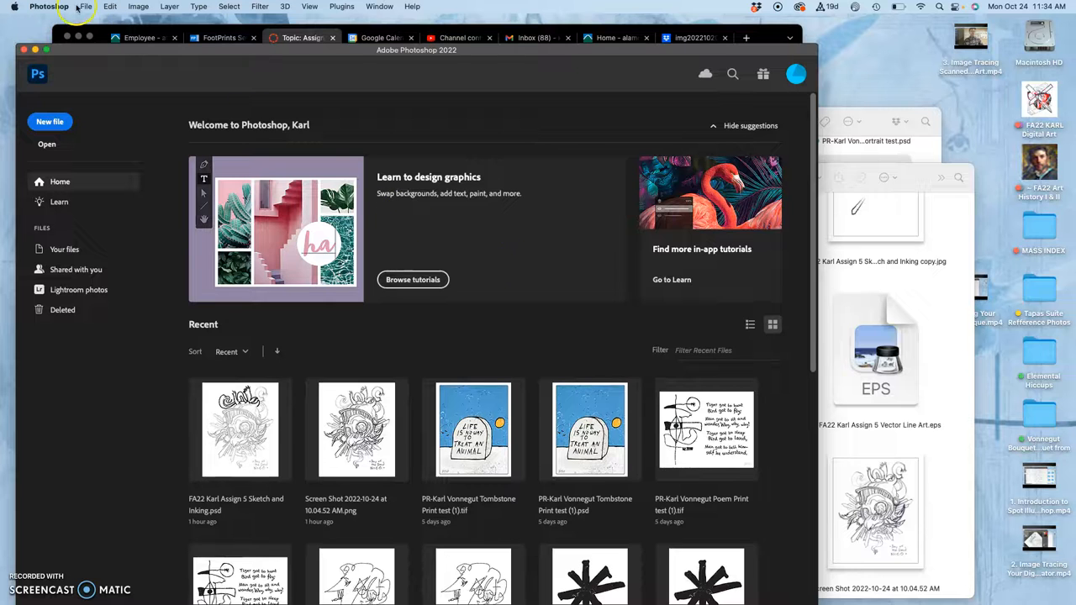
Cancel a New Document dialog, then start opening the Vector Line Art EPS for rasterizing
left_click(84, 6)
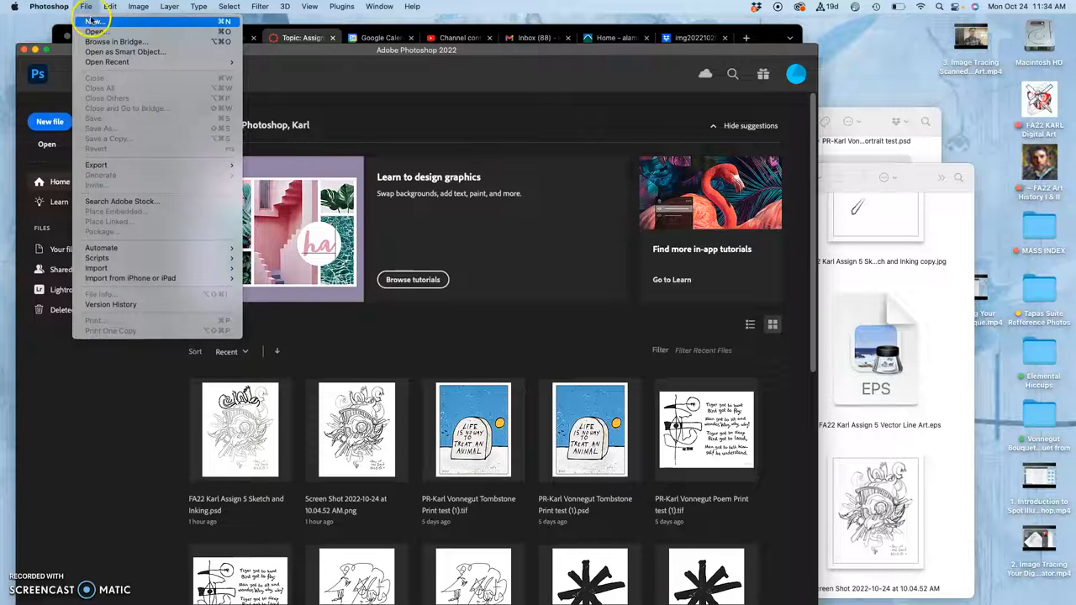
left_click(94, 20)
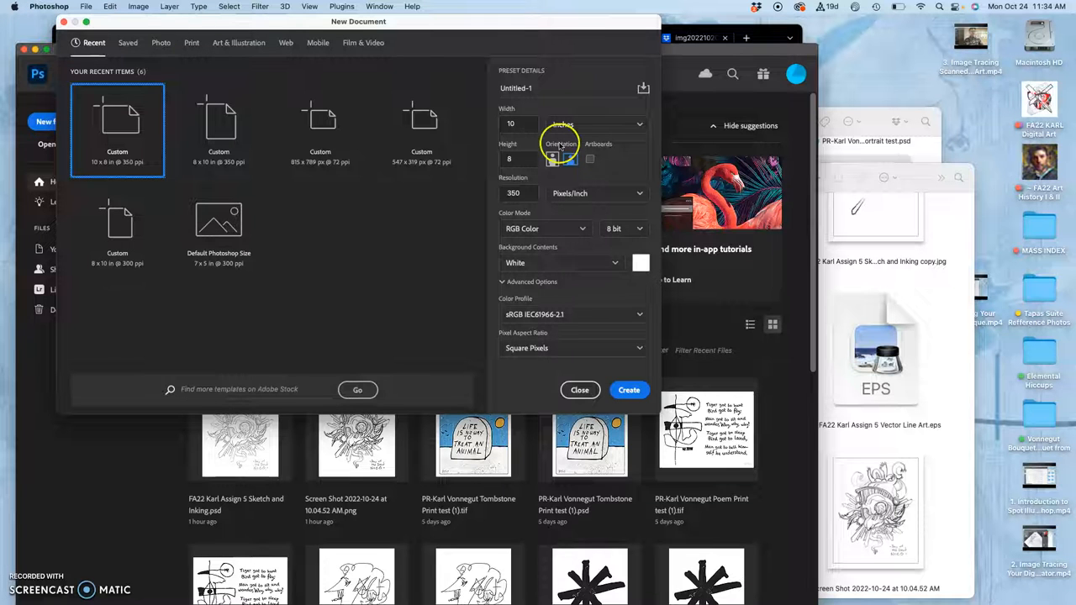
left_click(578, 390)
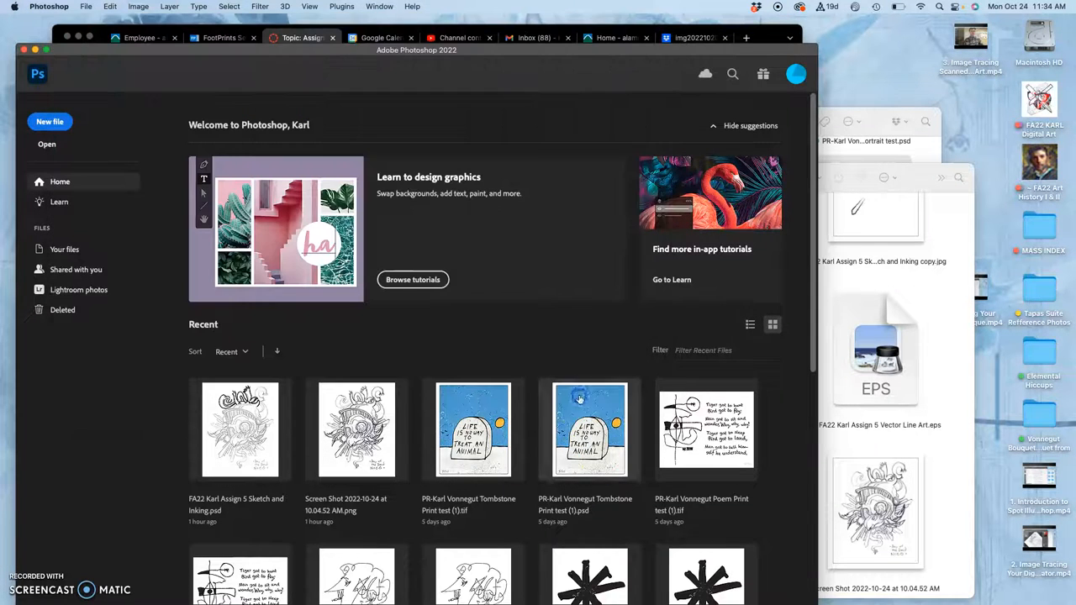
right_click(874, 353)
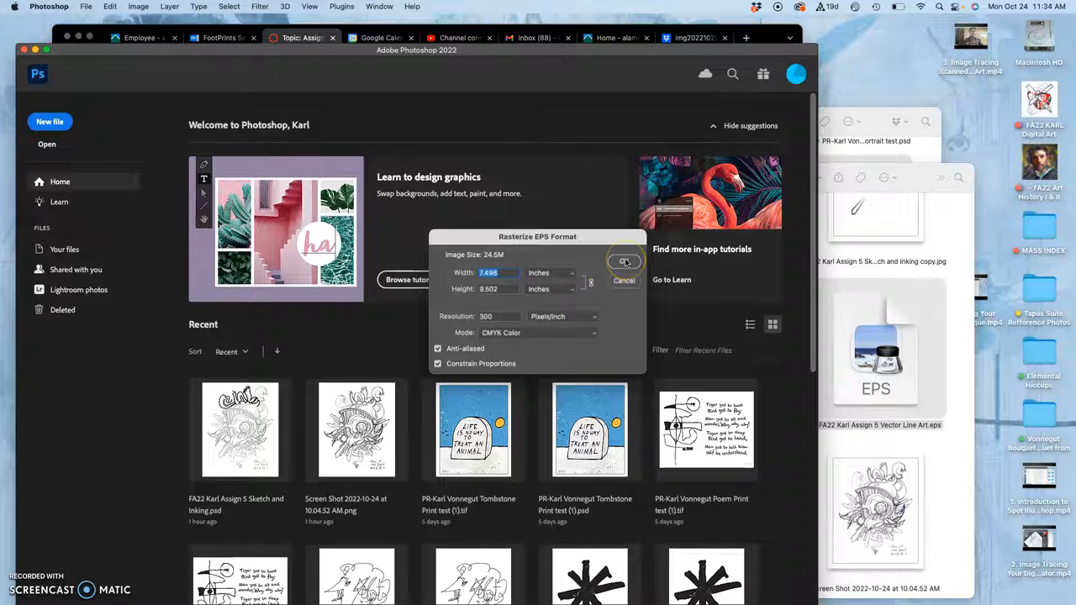
Accept the 300 ppi CMYK rasterize settings, then close the EPS without saving
left_click(625, 262)
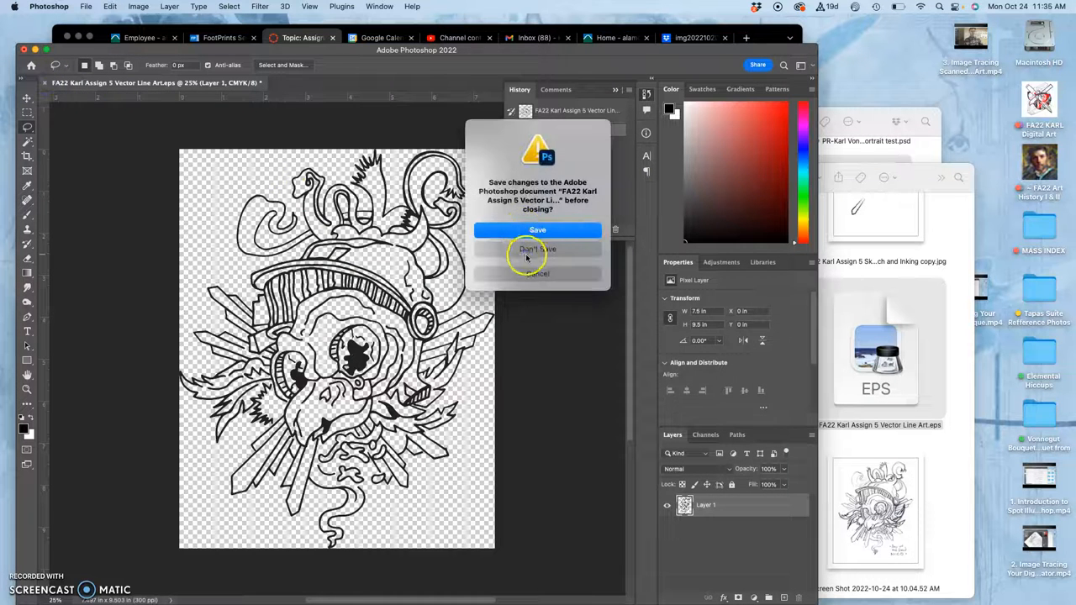
left_click(538, 249)
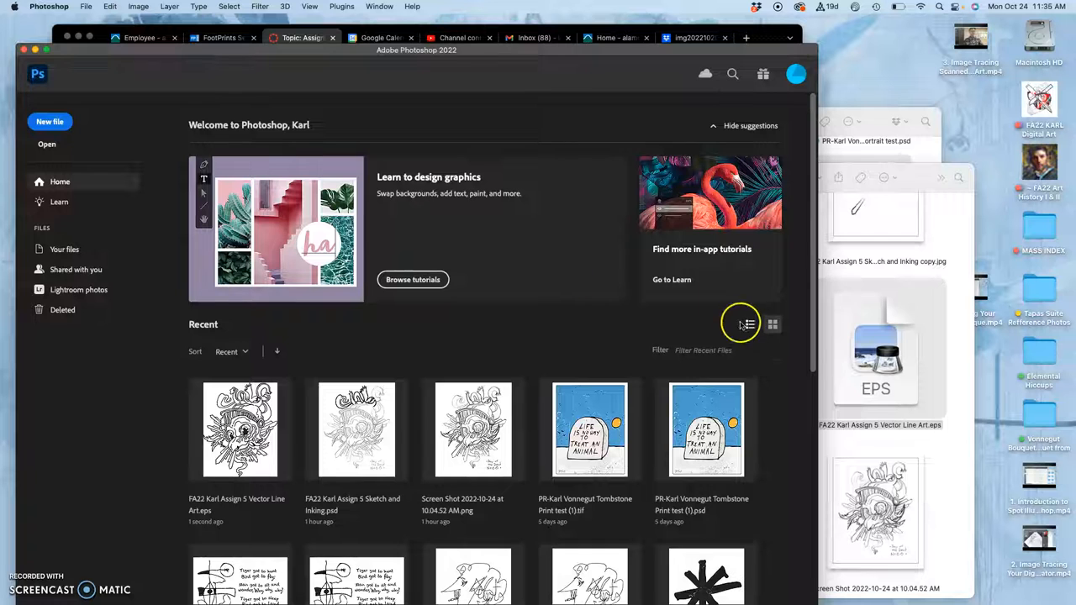
Create a new blank 8 x 10 in portrait document at 300 ppi
left_click(87, 6)
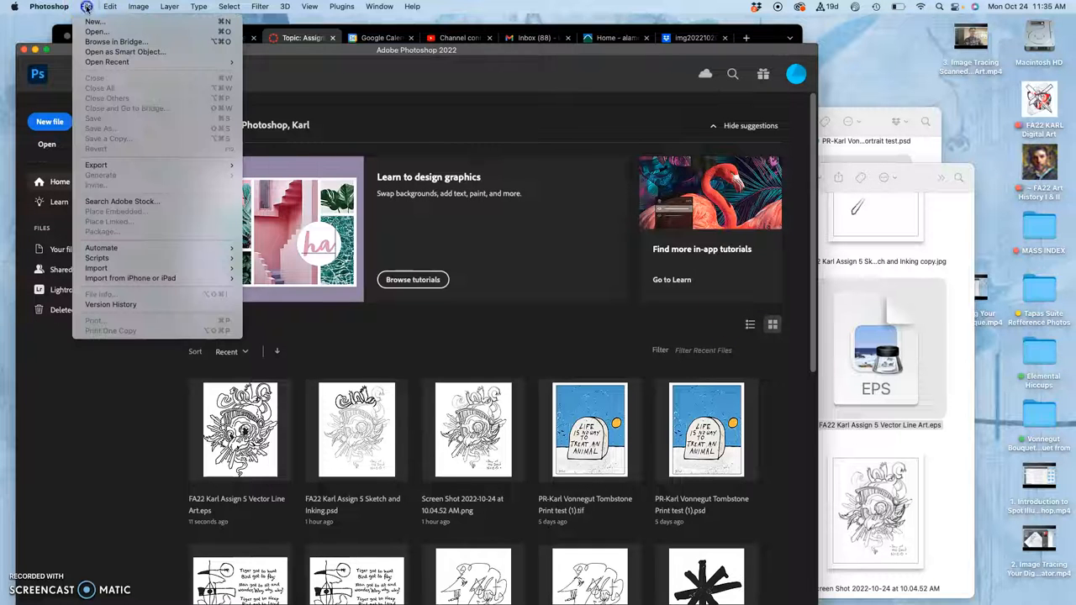
mouse_move(101, 182)
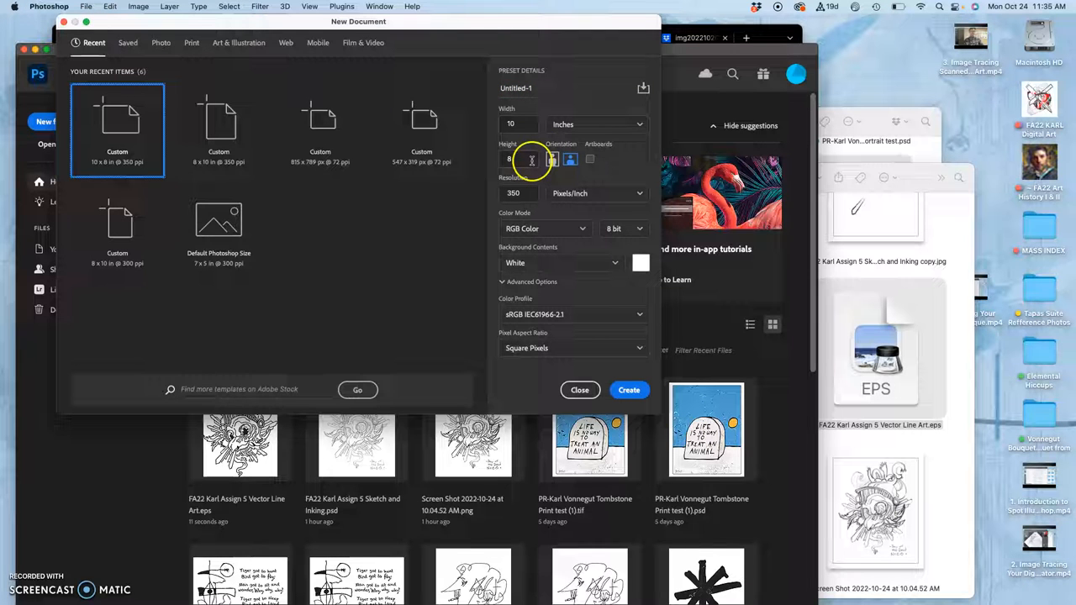
left_click(218, 126)
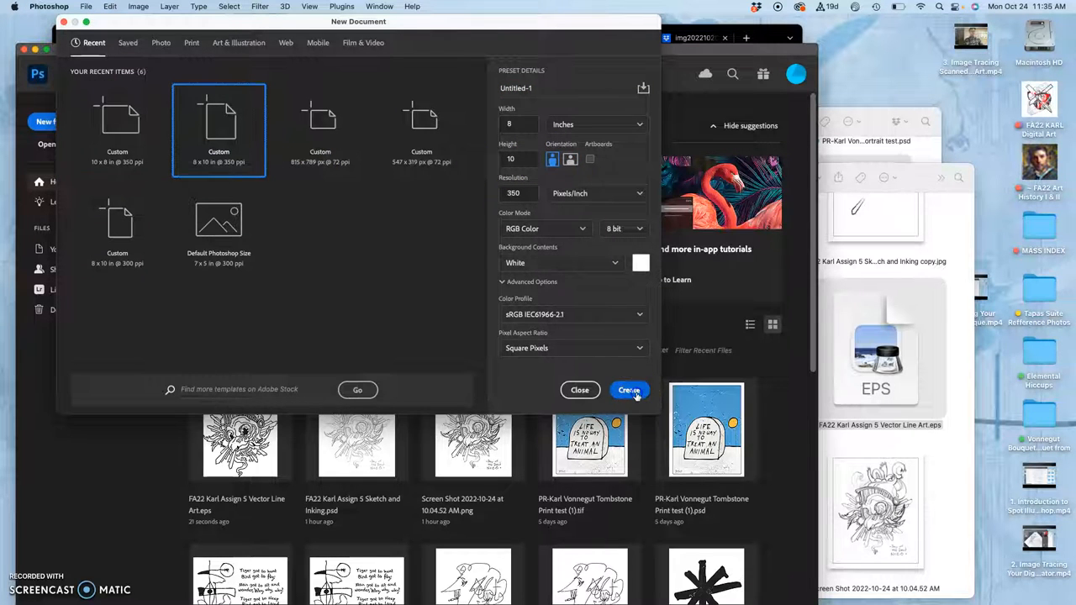
left_click(629, 389)
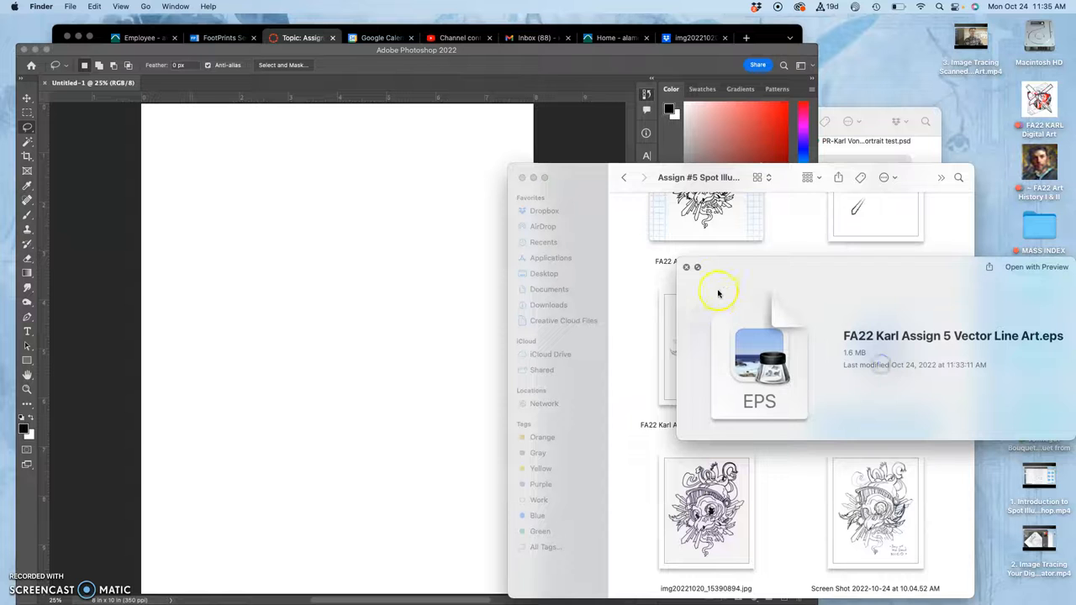
Drag the Vector Line Art EPS from Finder onto the canvas as an embedded smart object
left_click(864, 348)
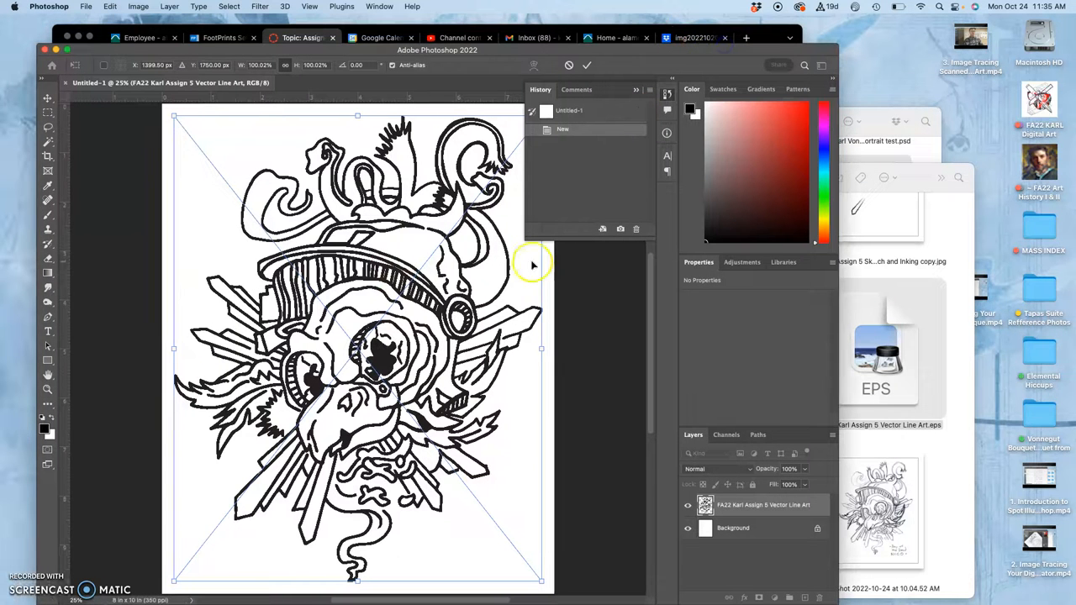
mouse_move(447, 351)
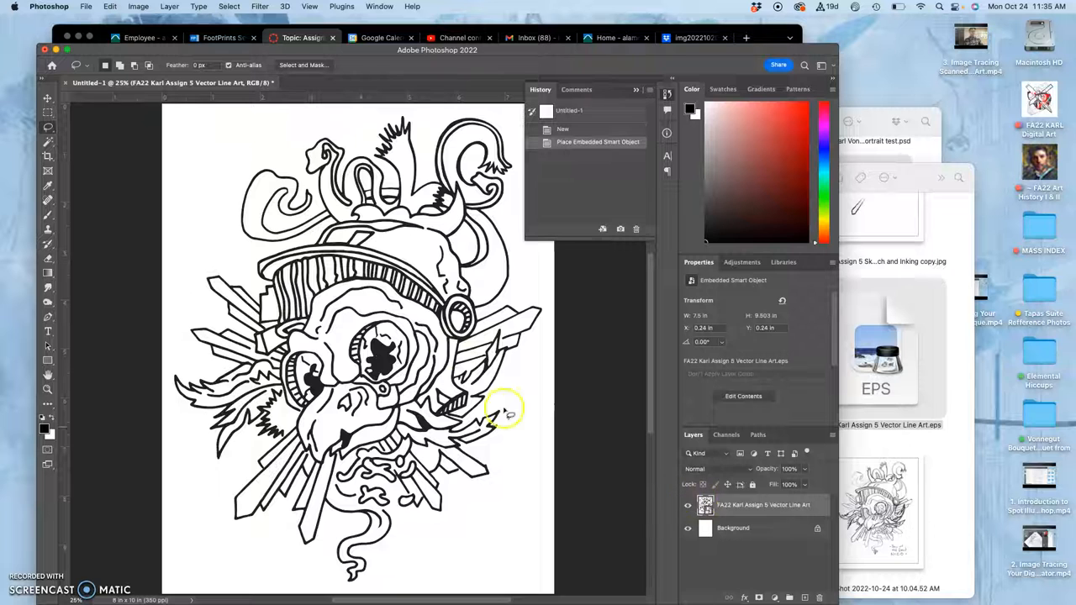
left_click(47, 258)
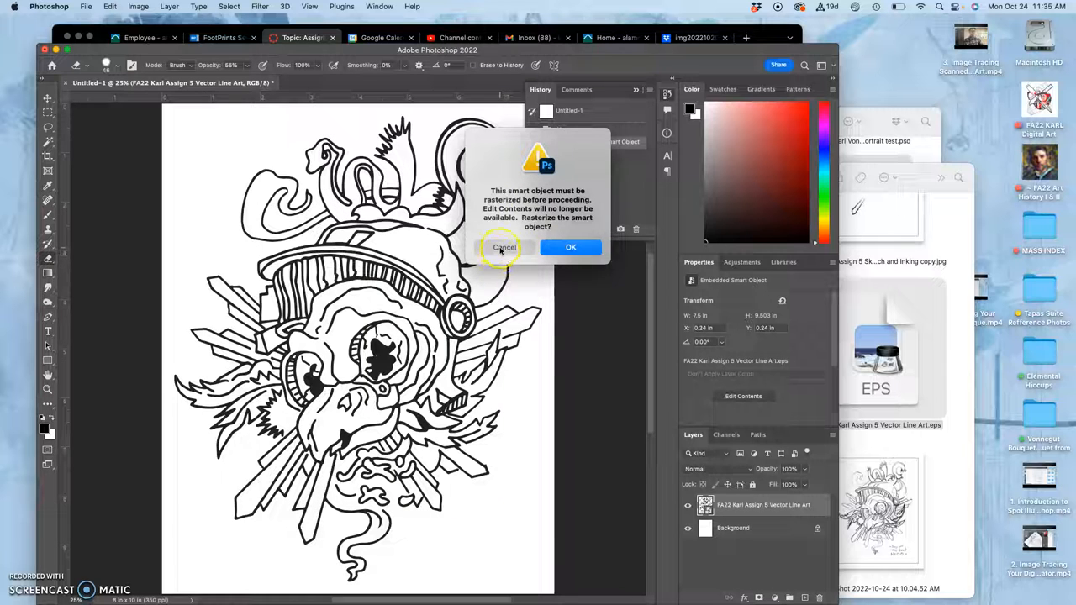
Decline rasterizing the placed smart object and lock its layer
left_click(504, 247)
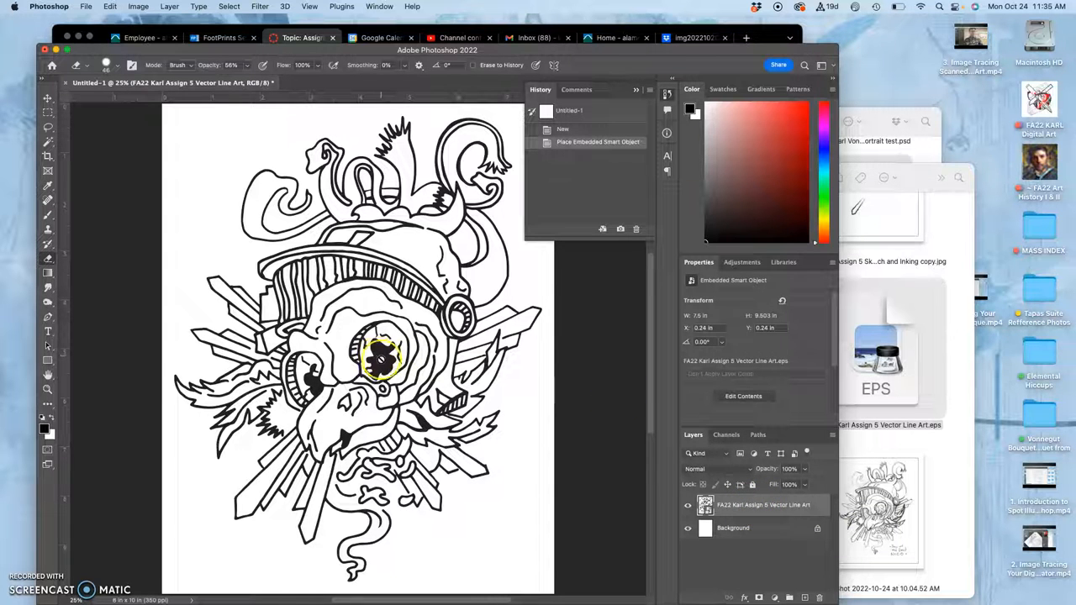
left_click(753, 484)
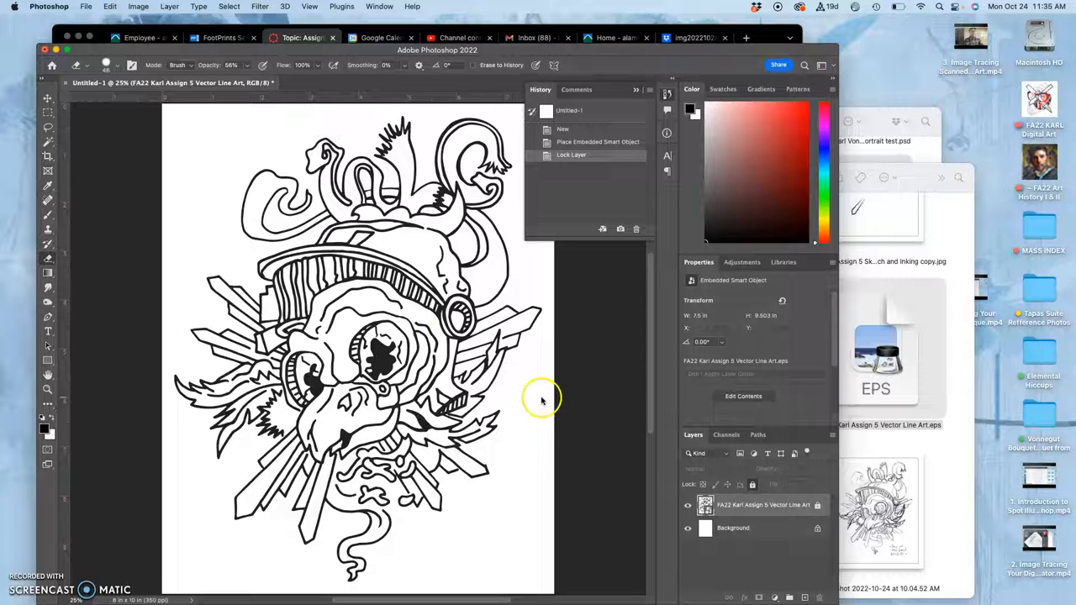
Save As to Creative Cloud under 'FA2 ... Color Spot Illustration with Vector Line Art'
left_click(85, 7)
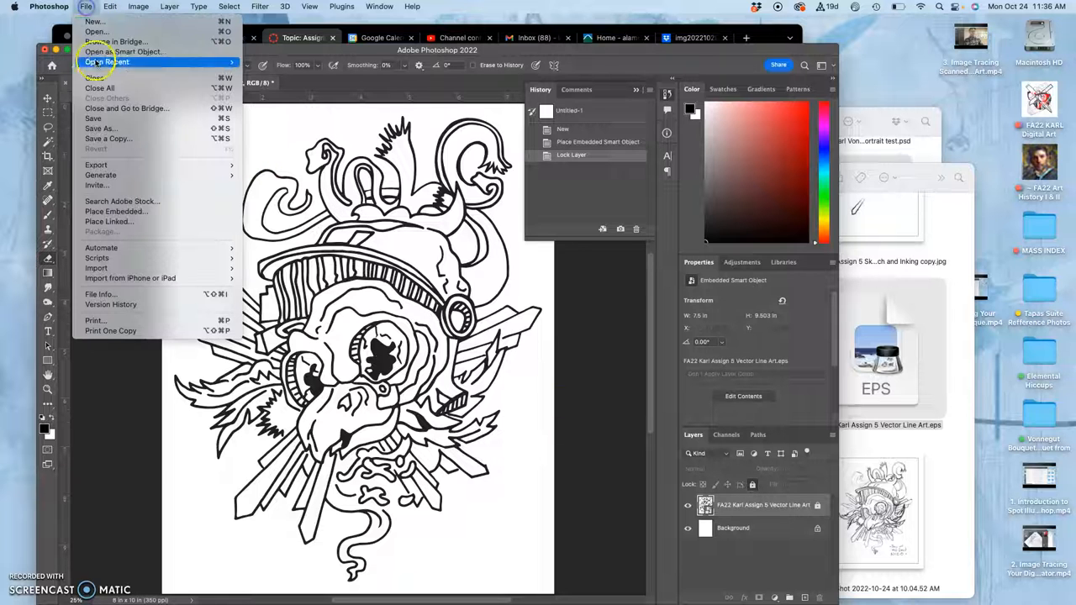
left_click(97, 128)
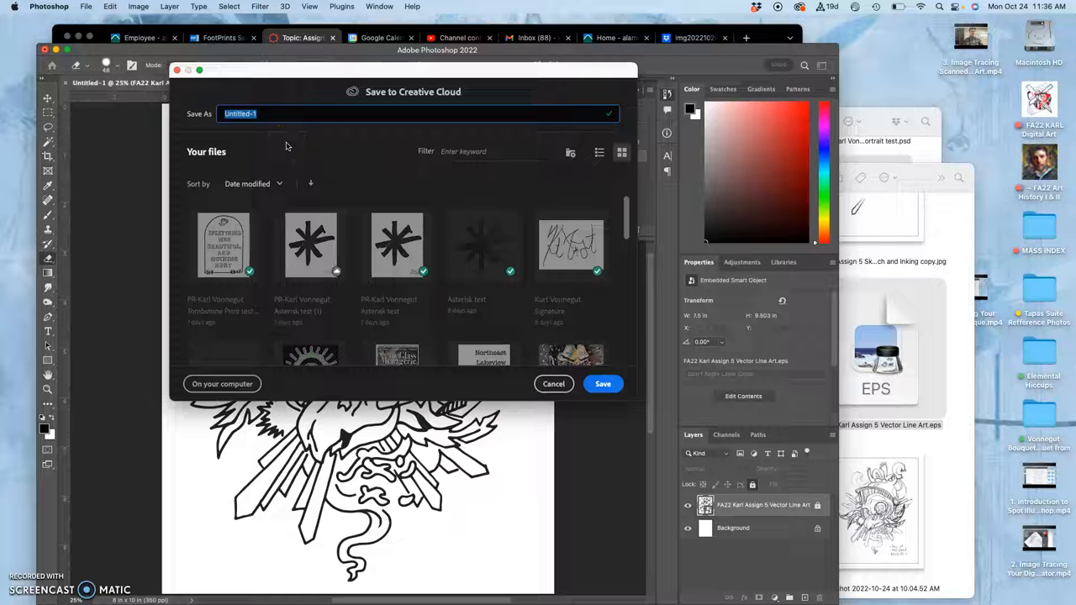
type("FA22 Karl Assign 5")
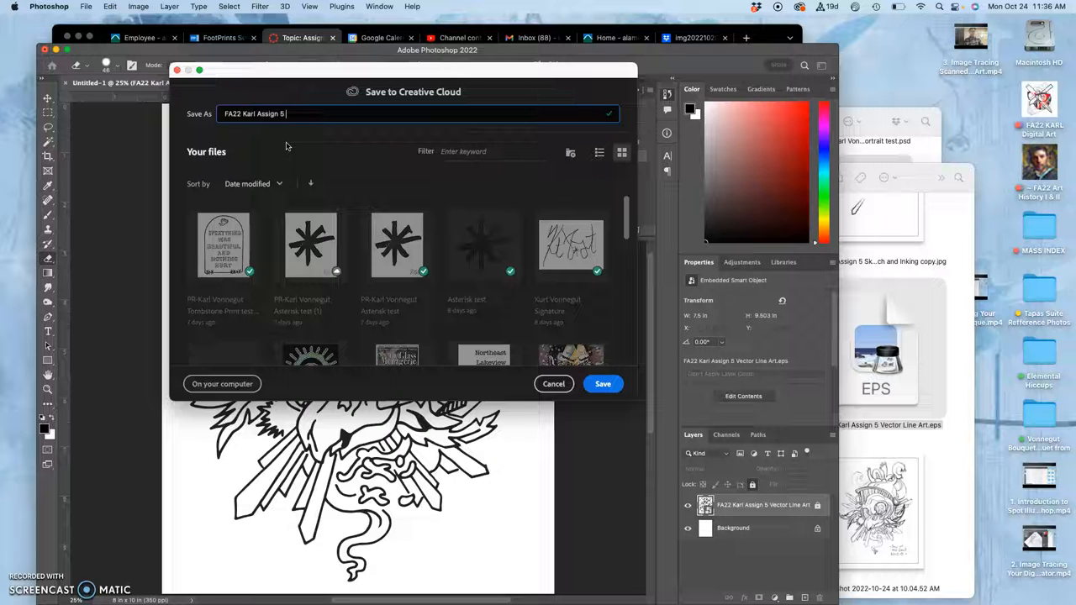
type("Color Spot Illustration with Vector Line Art")
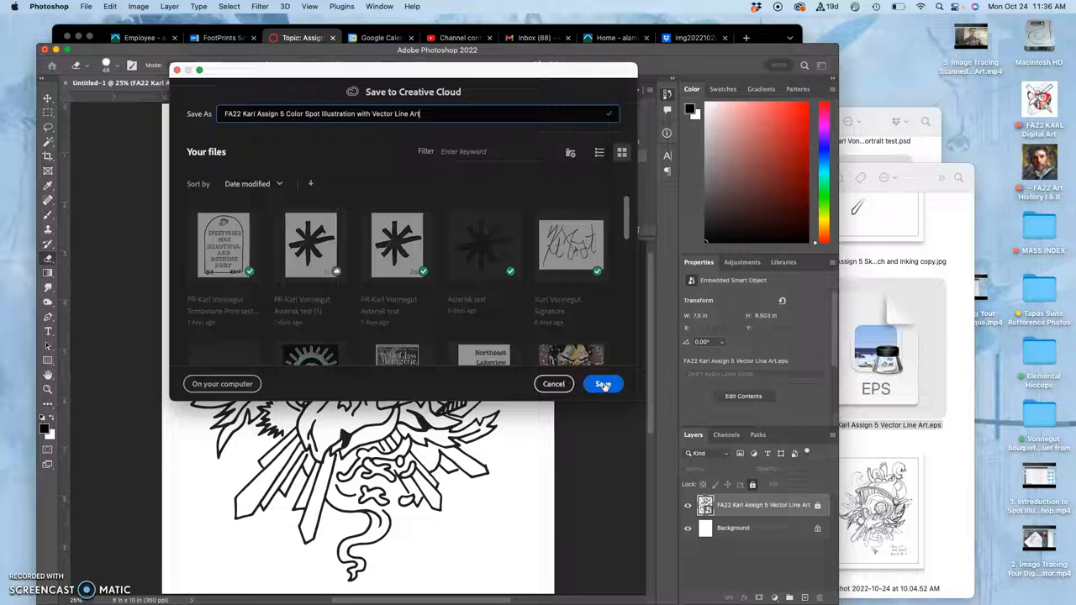
left_click(602, 384)
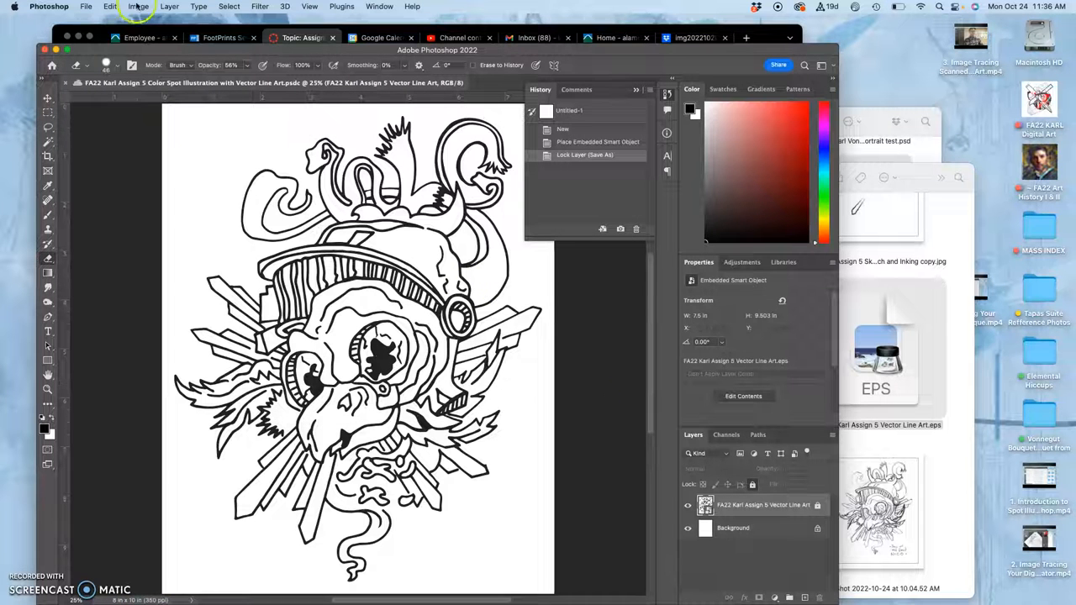
Save a Photoshop PSD copy locally into the Assign #5 Spot Illustration folder
left_click(86, 7)
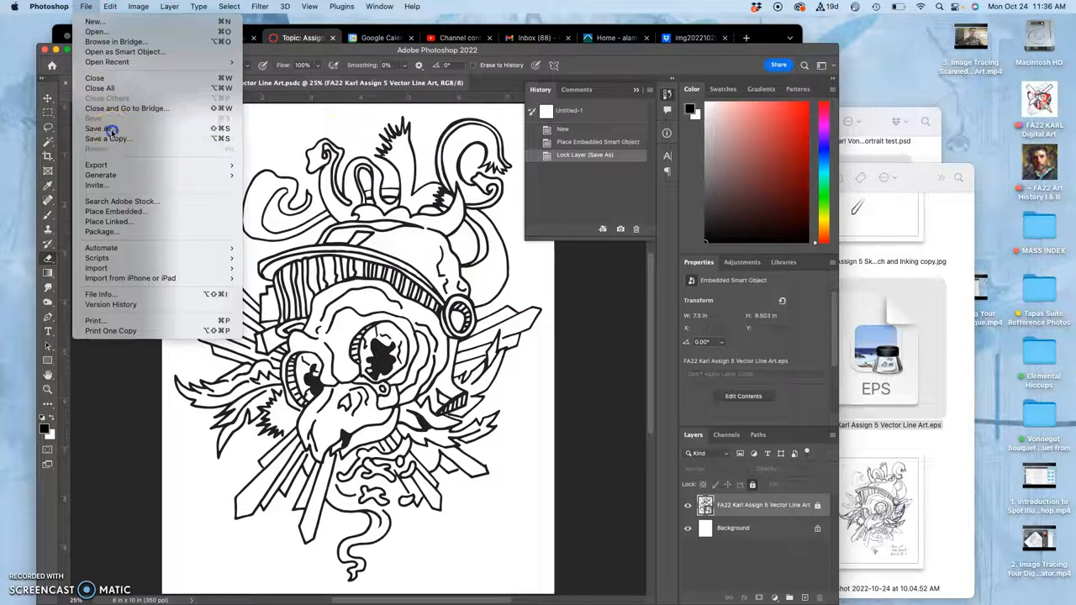
left_click(95, 128)
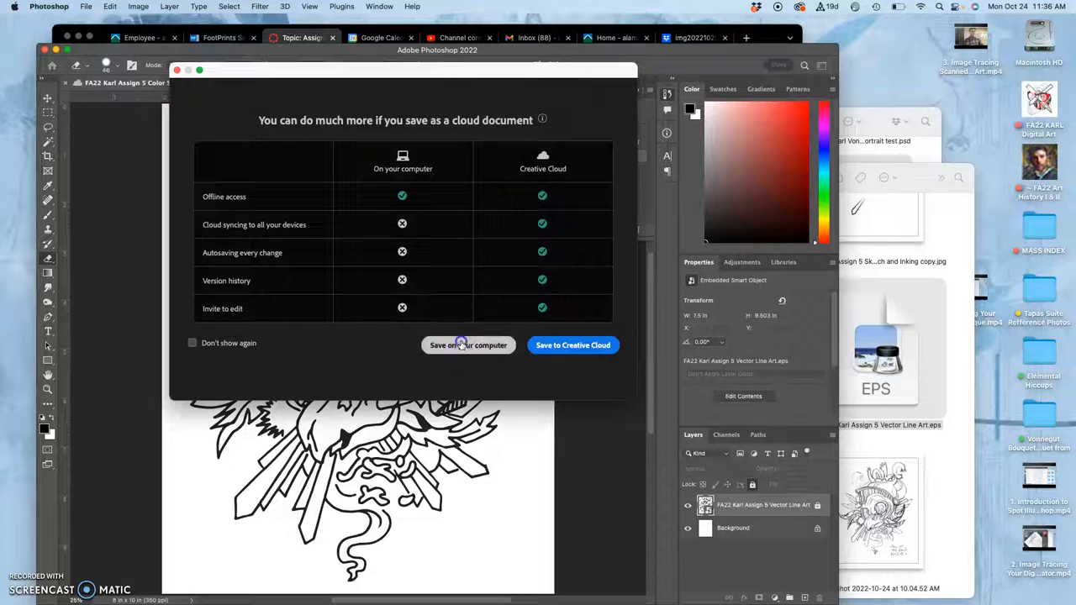
left_click(467, 344)
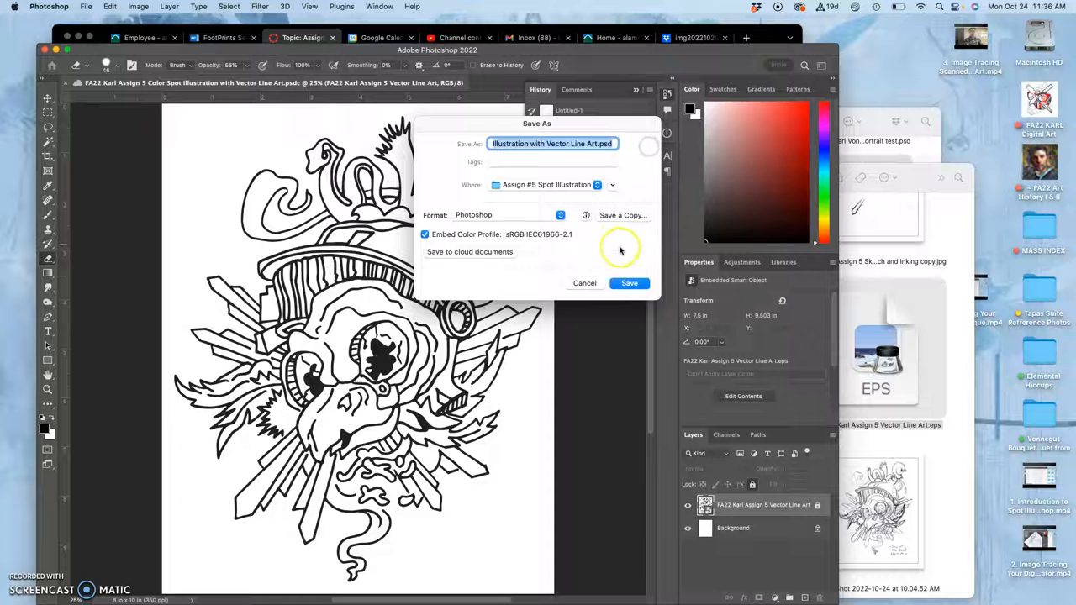
left_click(628, 282)
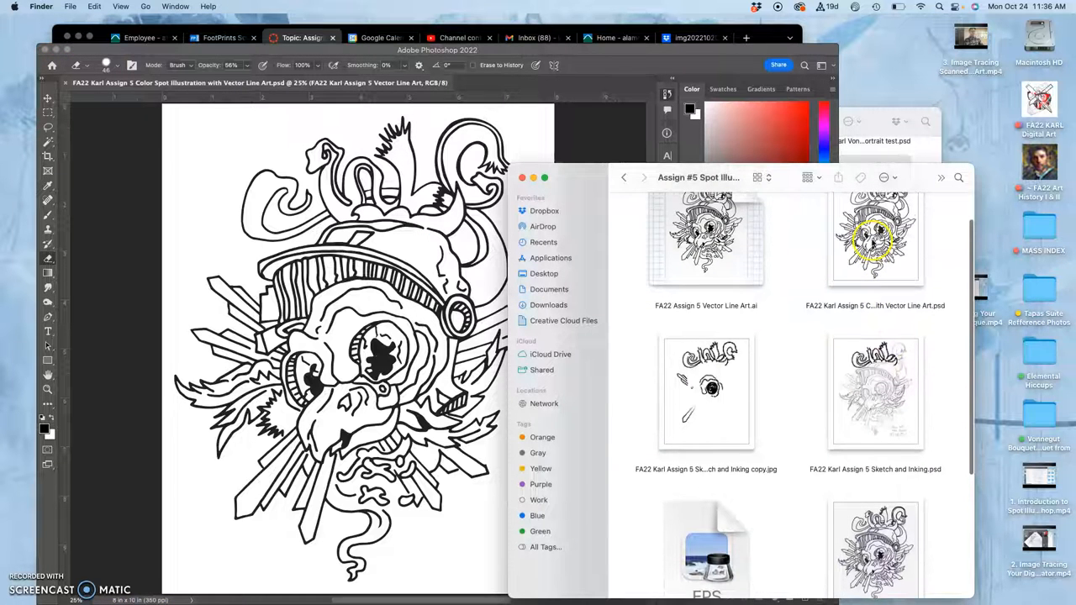
Bring the saved line art Photoshop document back to the front
left_click(874, 235)
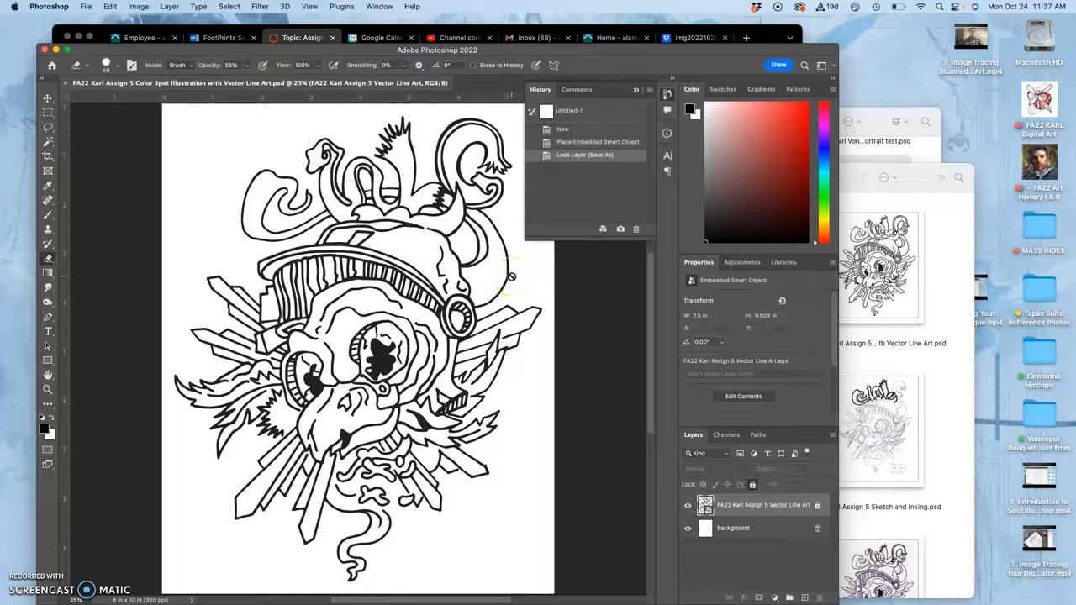
mouse_move(531, 275)
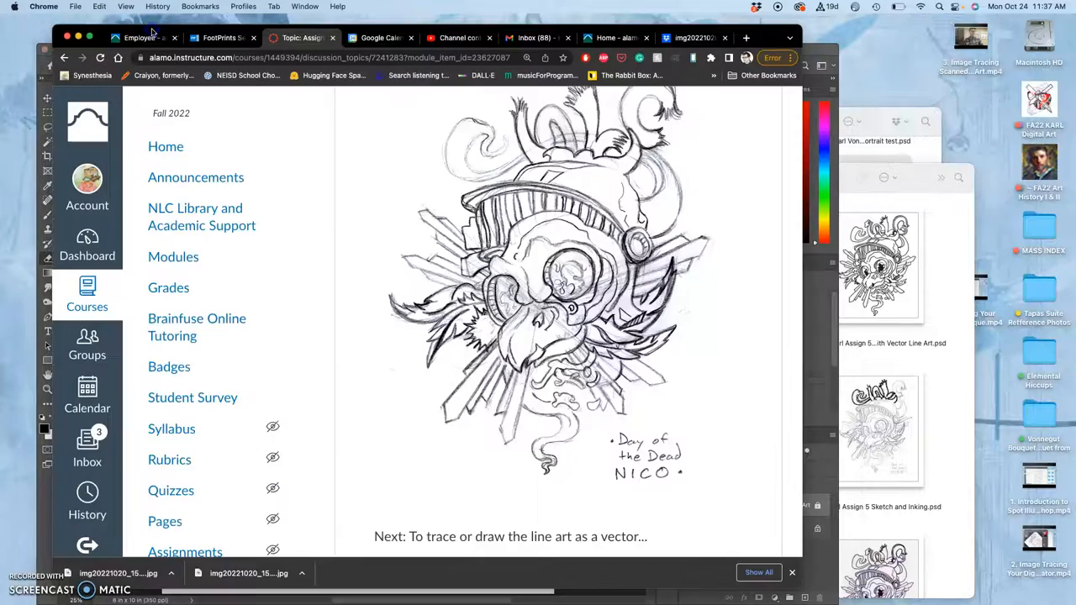
Scroll the Assignment #5 page down past the linework examples to the Digital Coloring Primer image
scroll("down", 3)
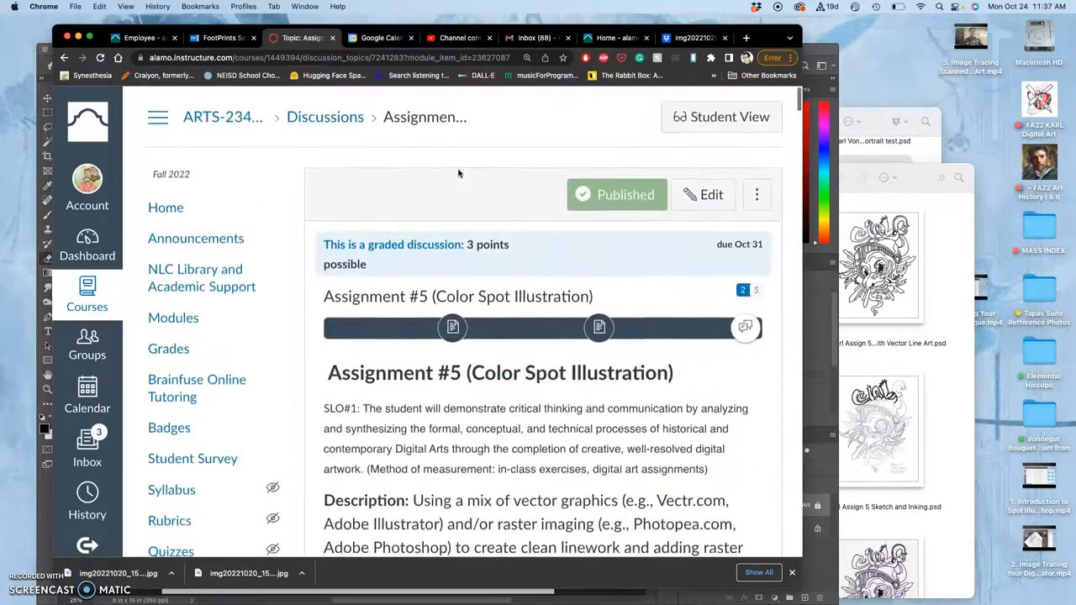
scroll("down", 3)
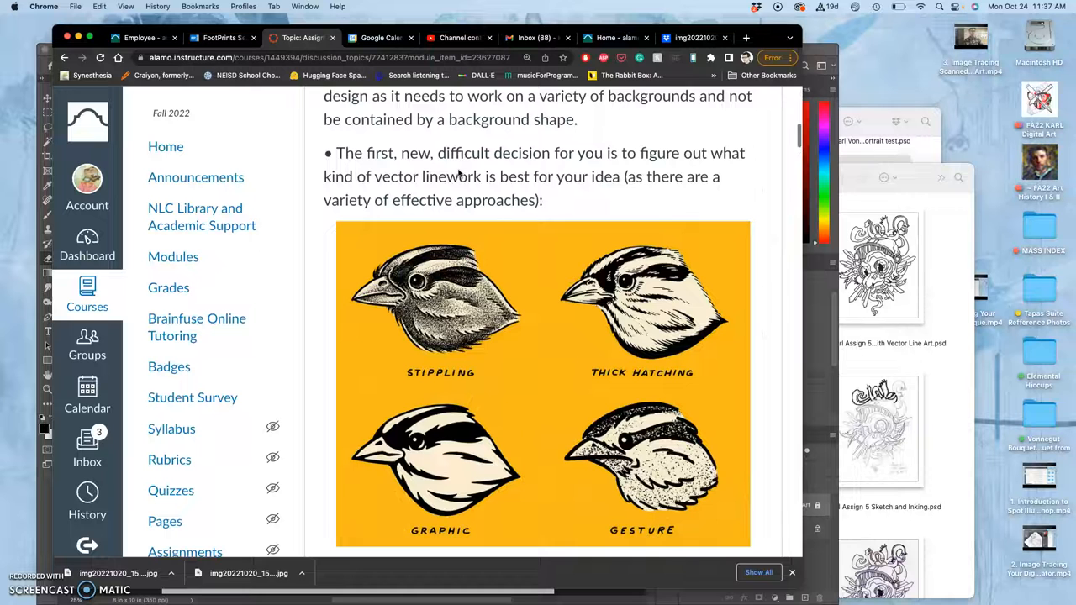
mouse_move(647, 428)
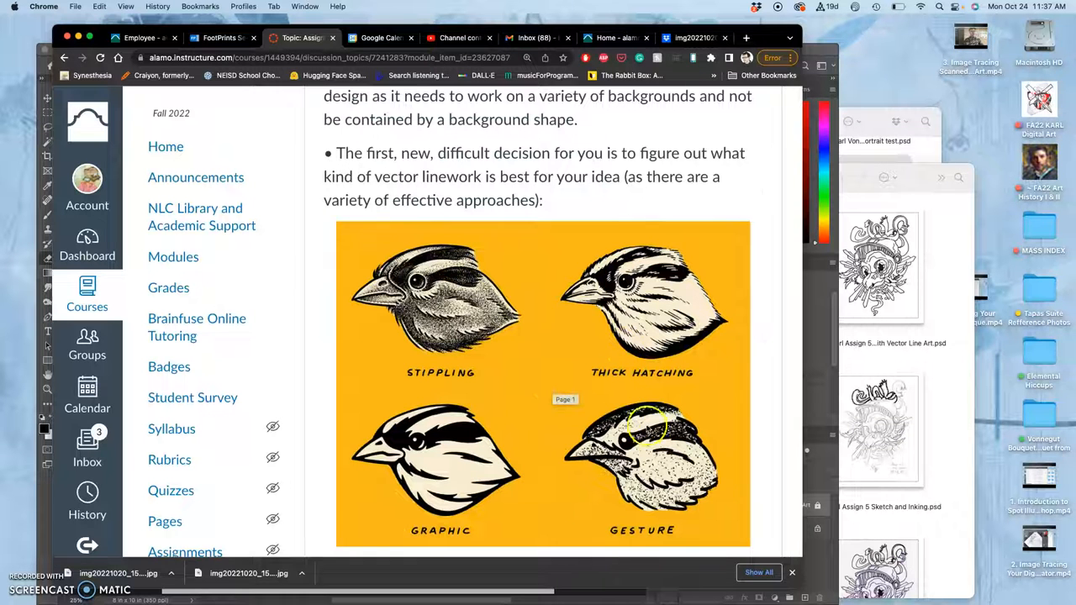
scroll("down", 3)
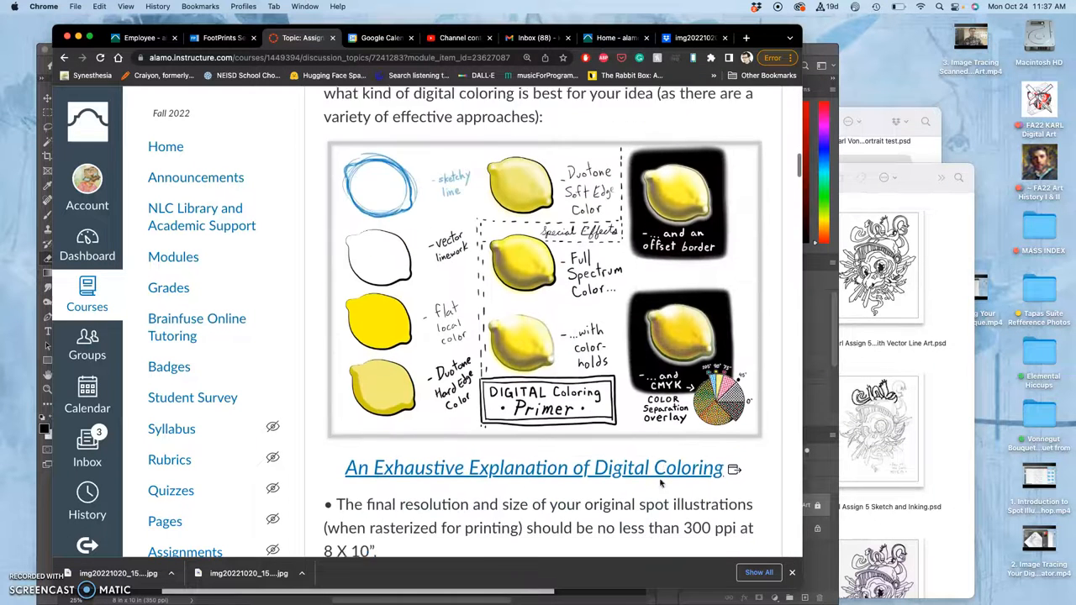
scroll("down", 3)
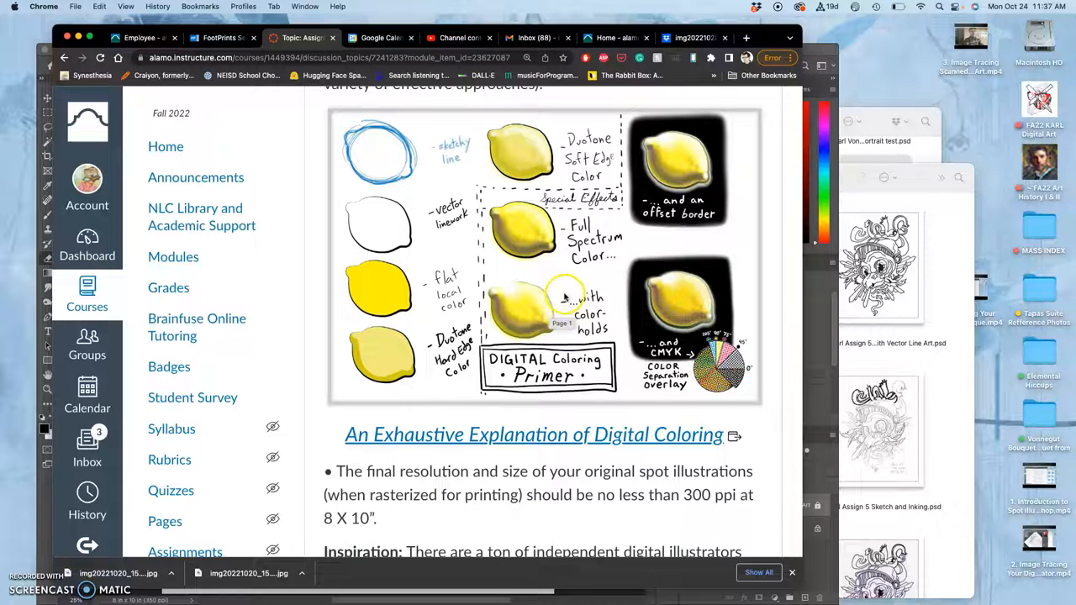
scroll("down", 3)
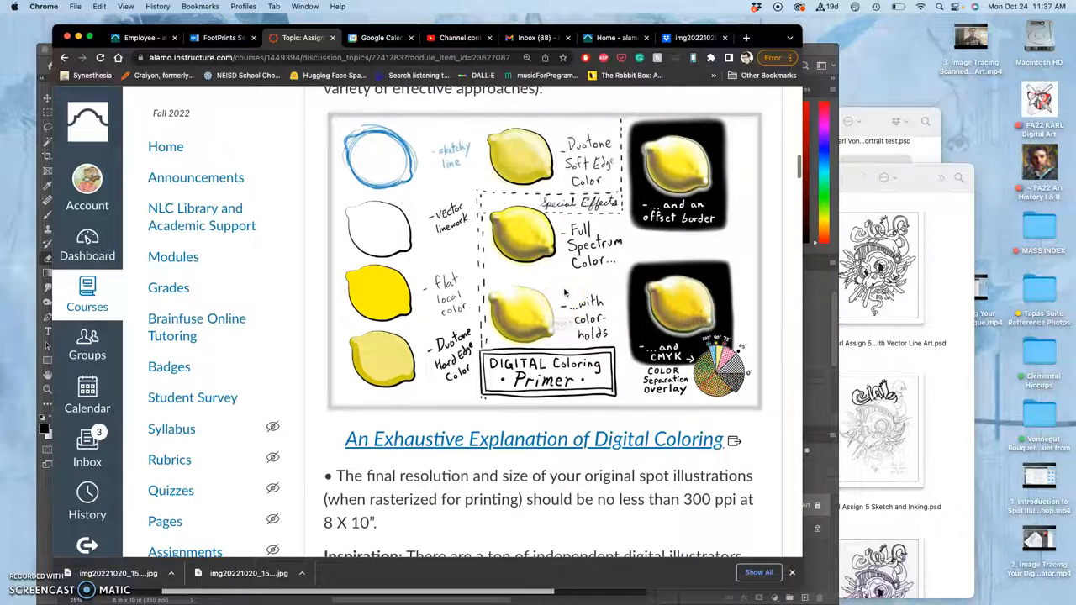
mouse_move(529, 332)
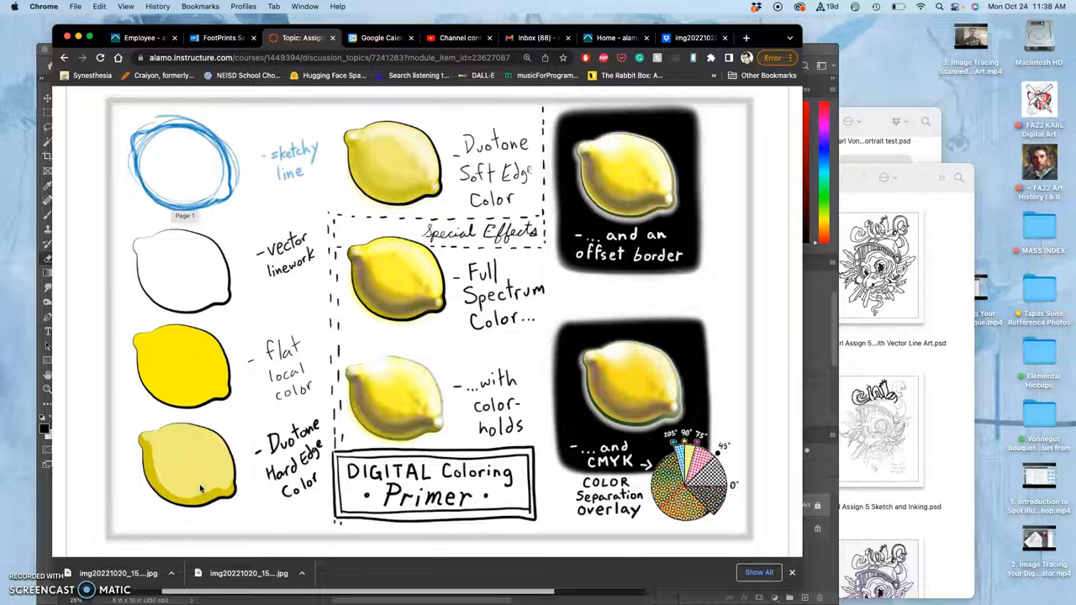
mouse_move(200, 380)
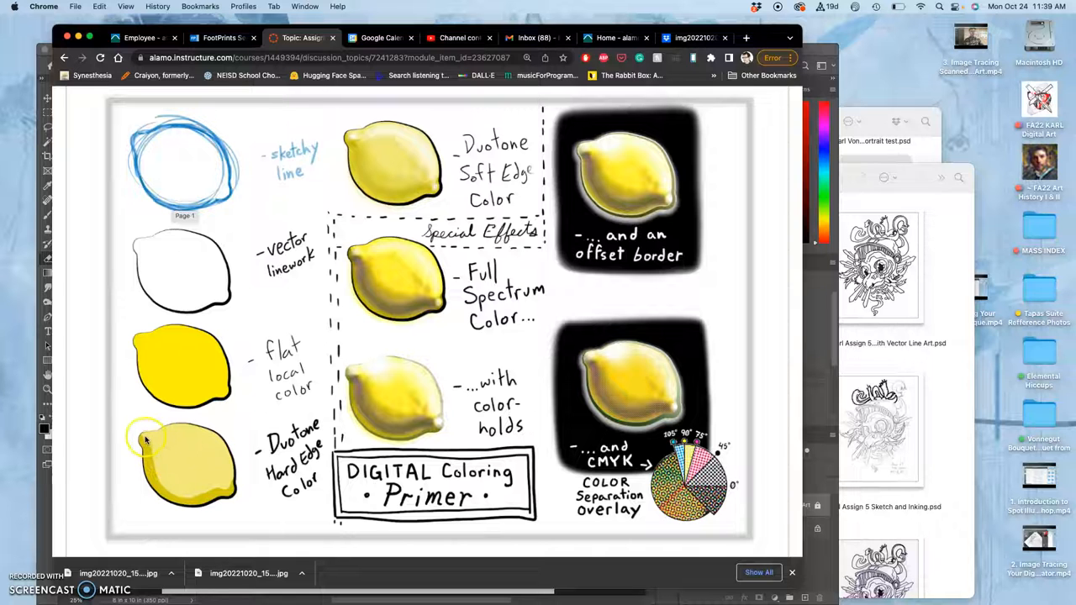
mouse_move(227, 491)
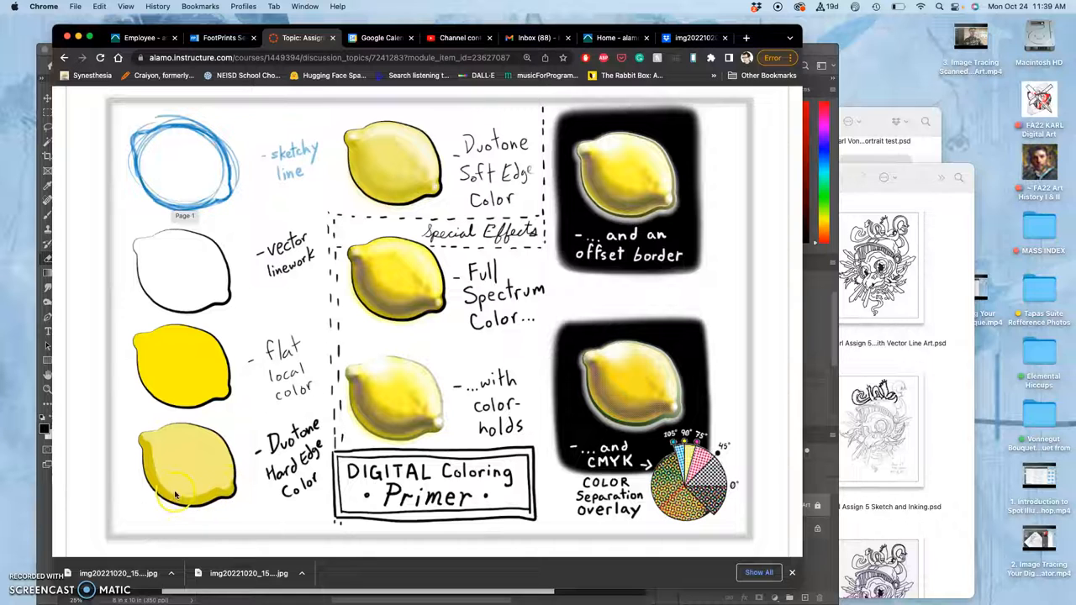
mouse_move(198, 489)
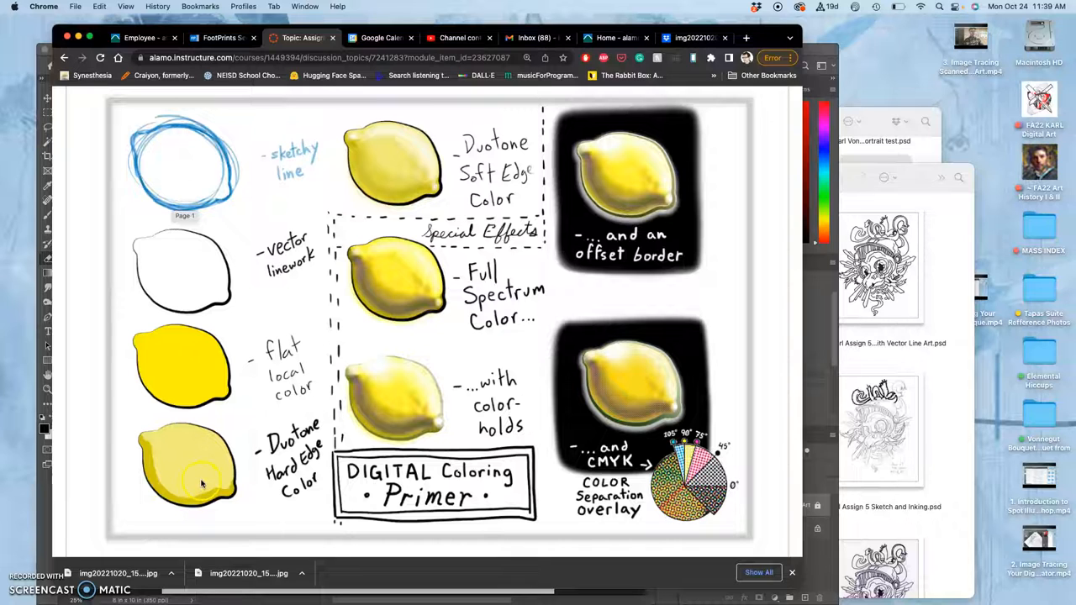
mouse_move(192, 379)
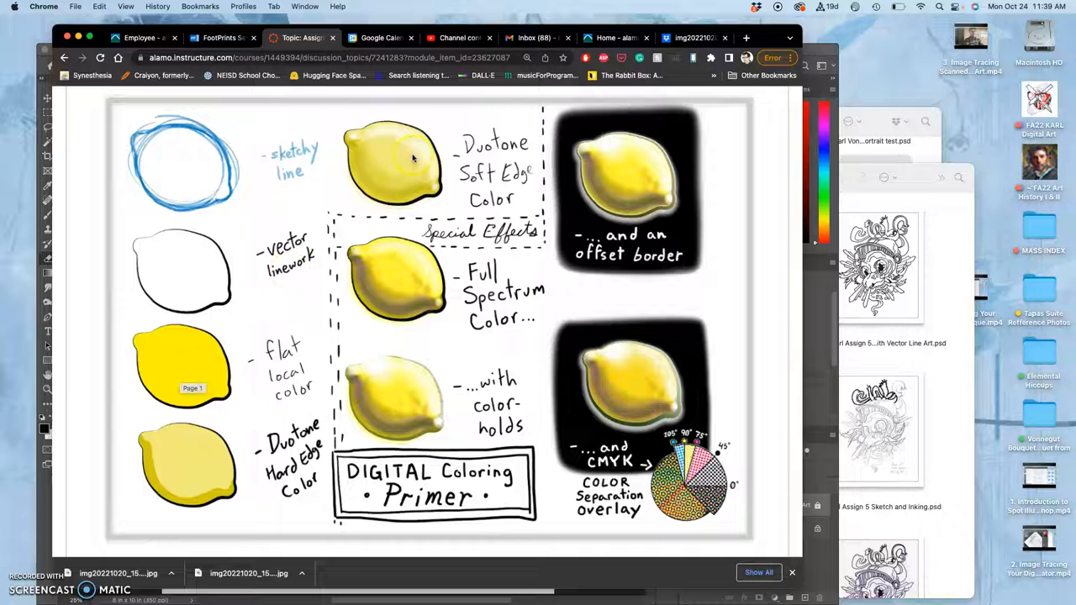
mouse_move(423, 166)
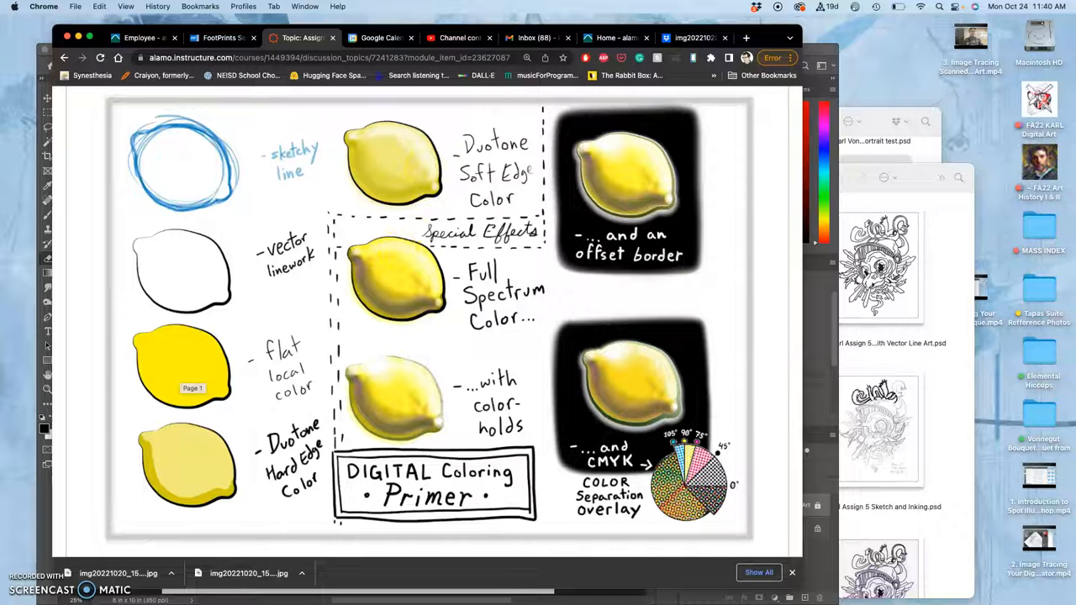
mouse_move(535, 209)
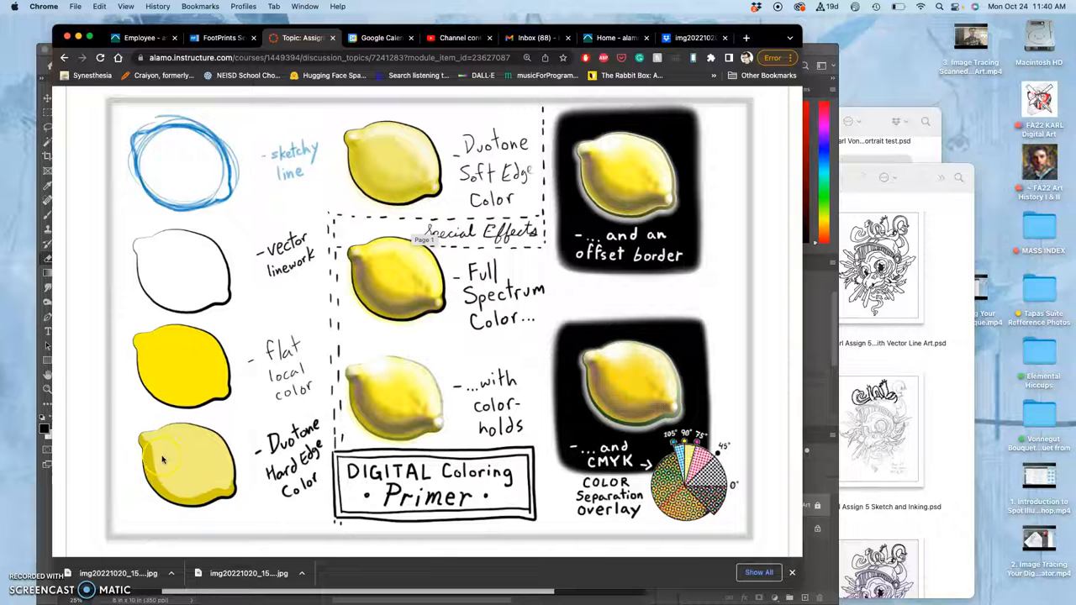
mouse_move(410, 160)
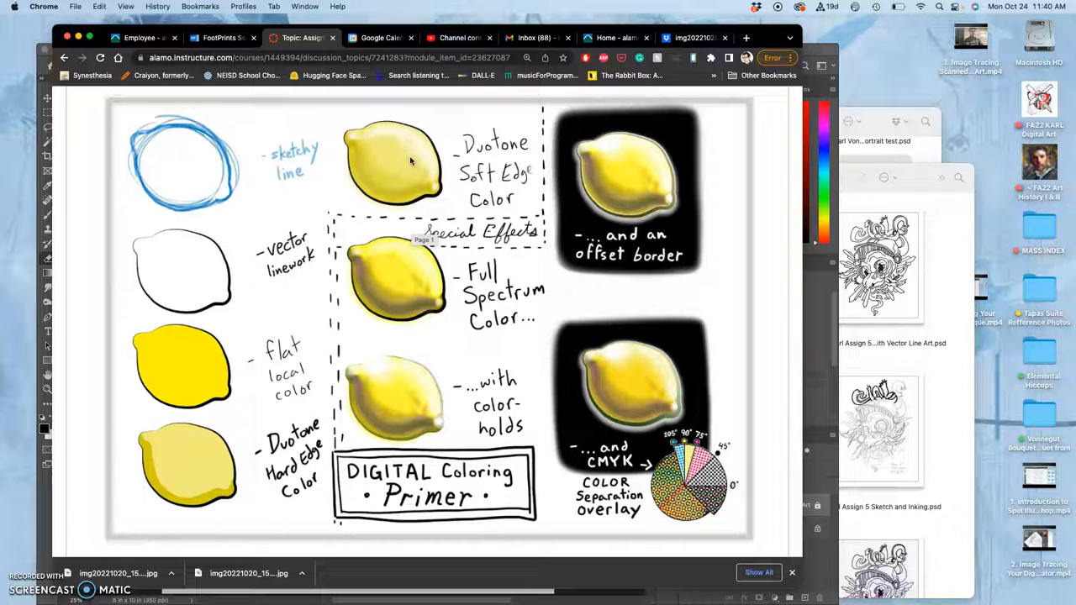
mouse_move(397, 188)
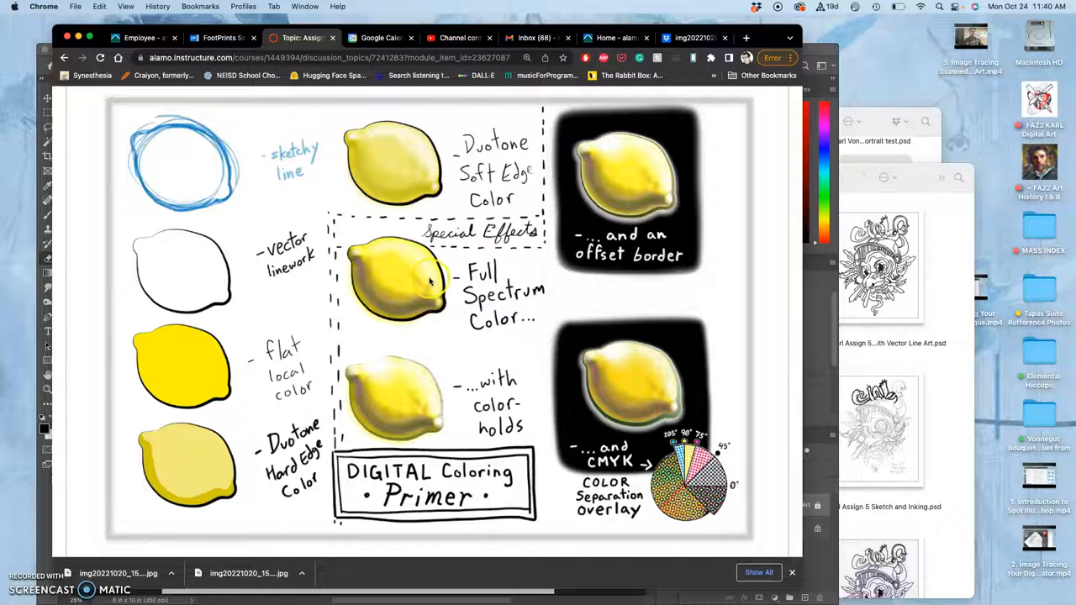
mouse_move(397, 301)
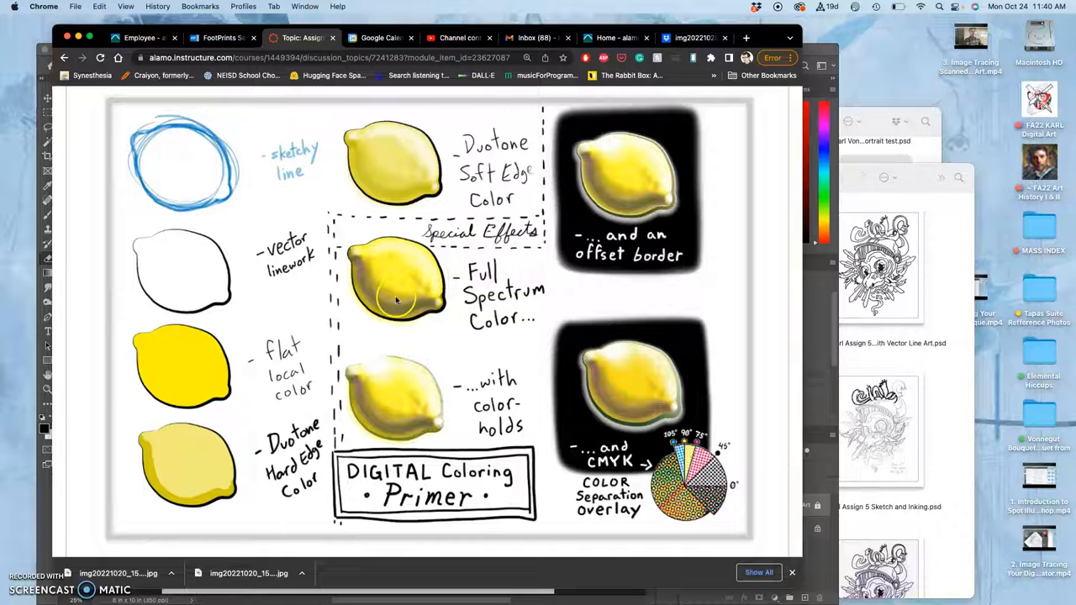
mouse_move(412, 266)
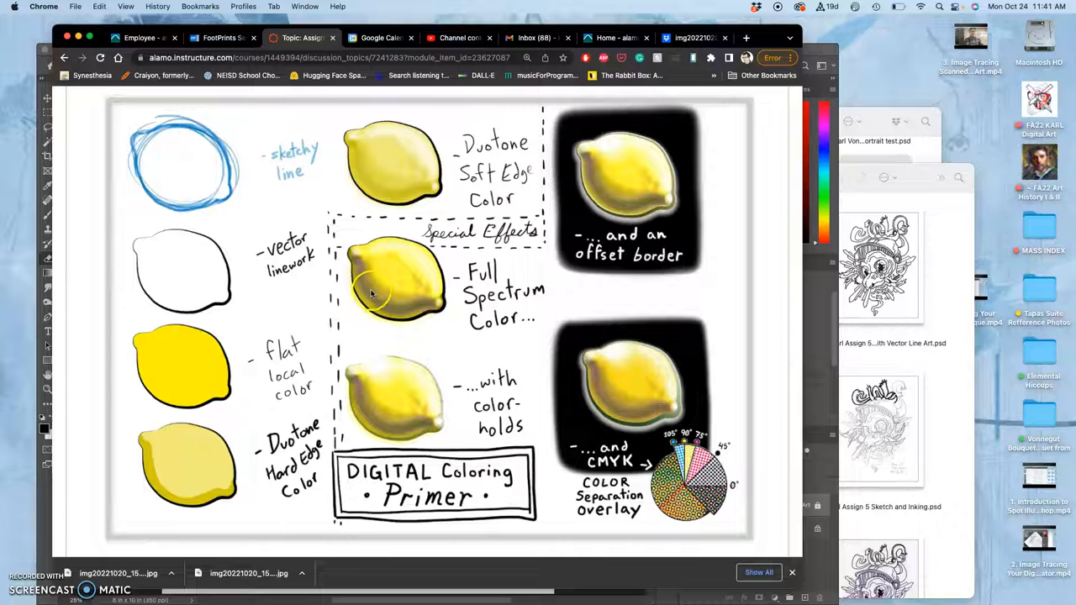
mouse_move(383, 309)
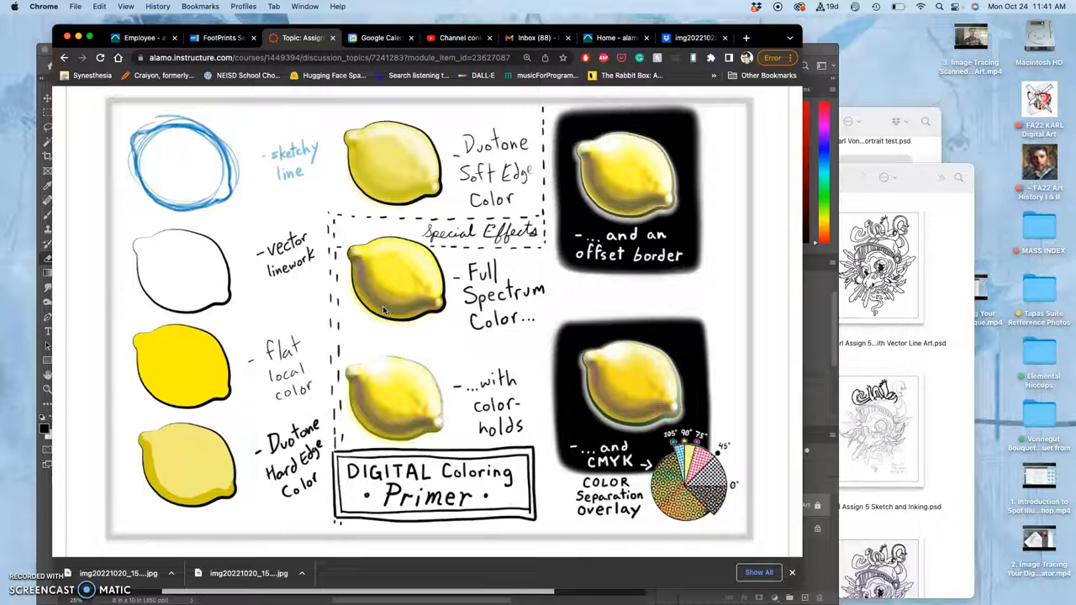
mouse_move(385, 301)
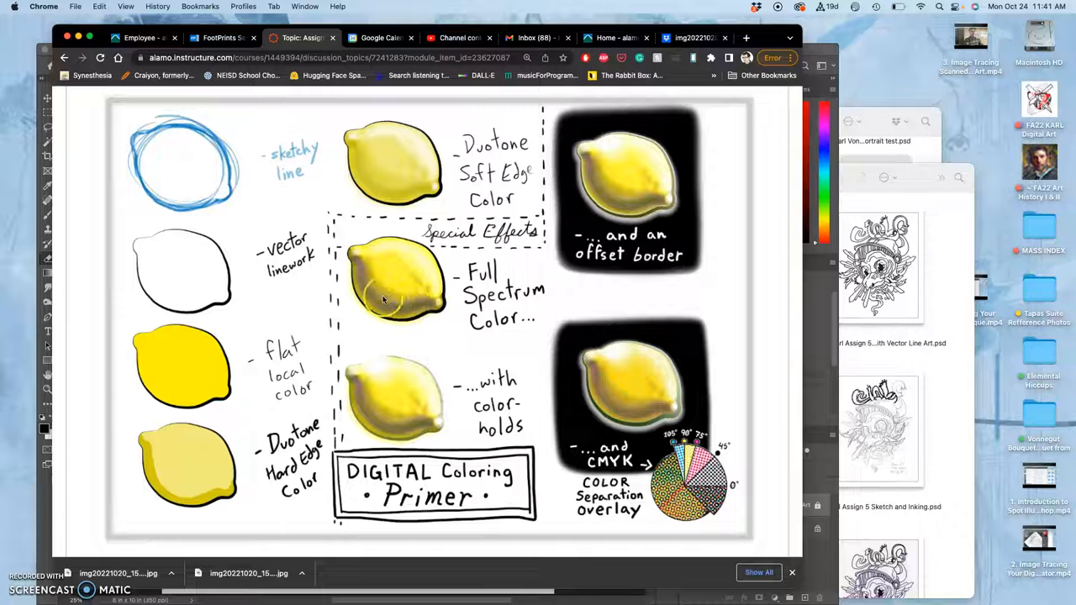